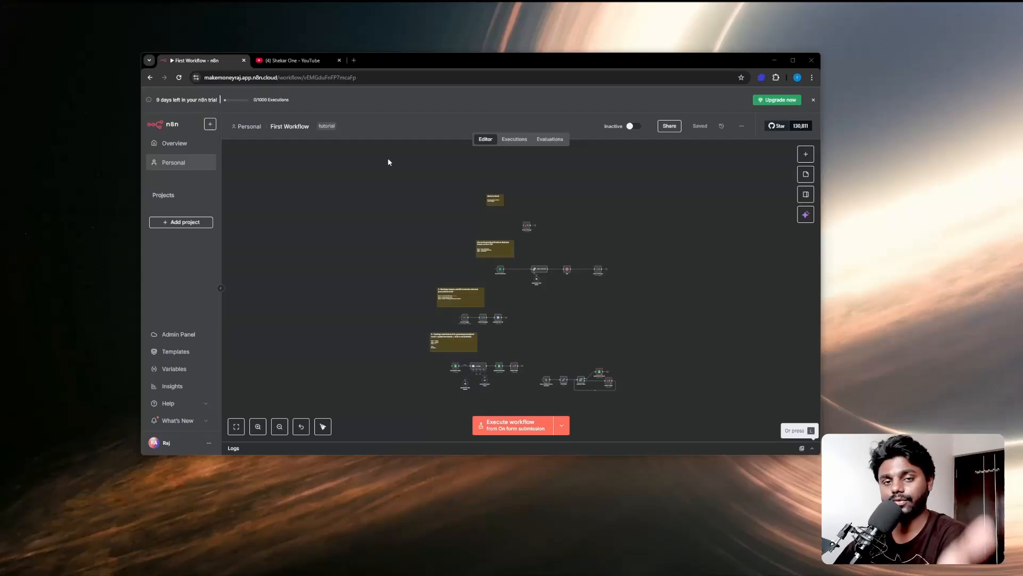
{"action": "mouse_move", "coordinate": [352, 81]}
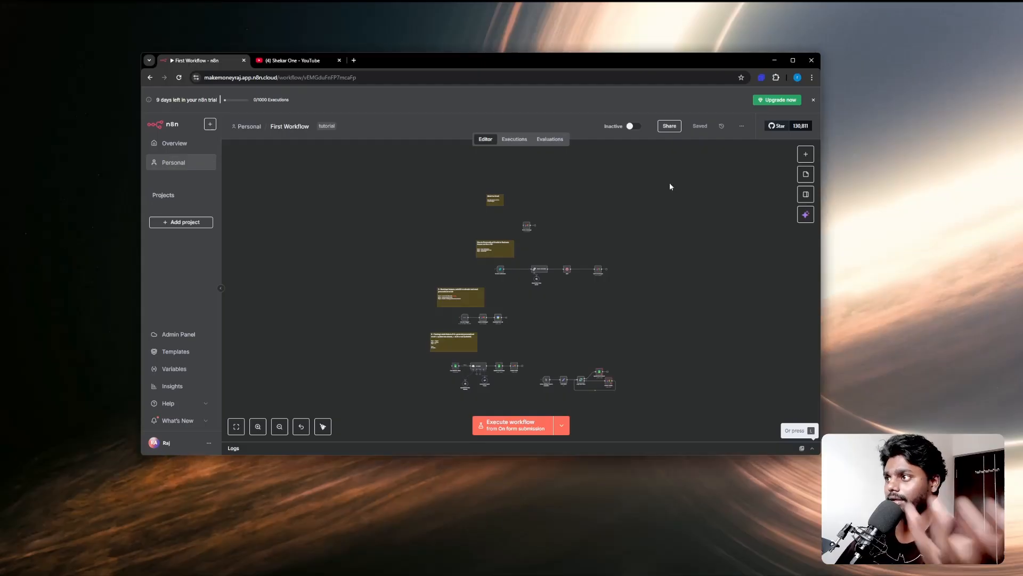
{"action": "mouse_move", "coordinate": [658, 242]}
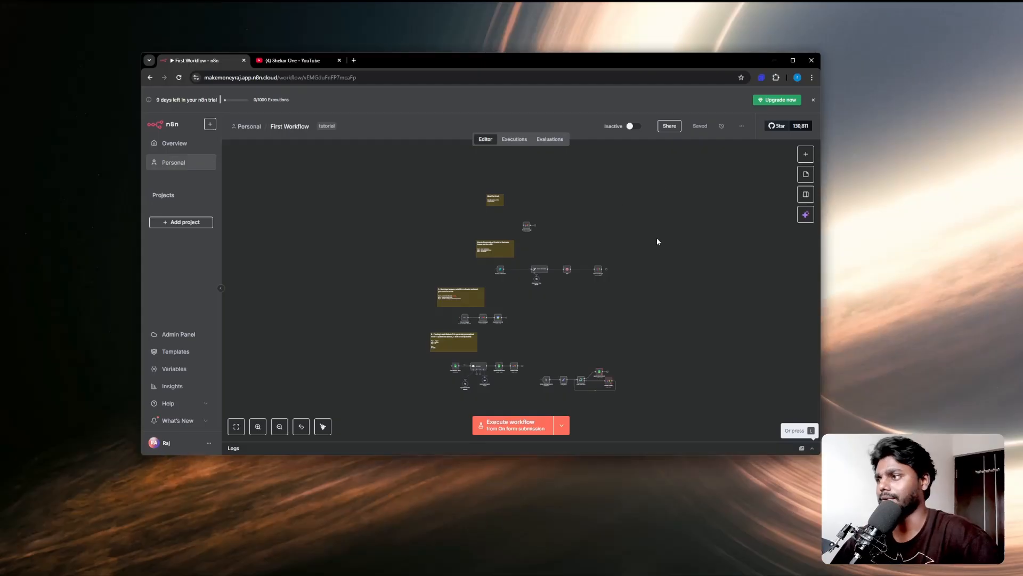
{"action": "mouse_move", "coordinate": [538, 293]}
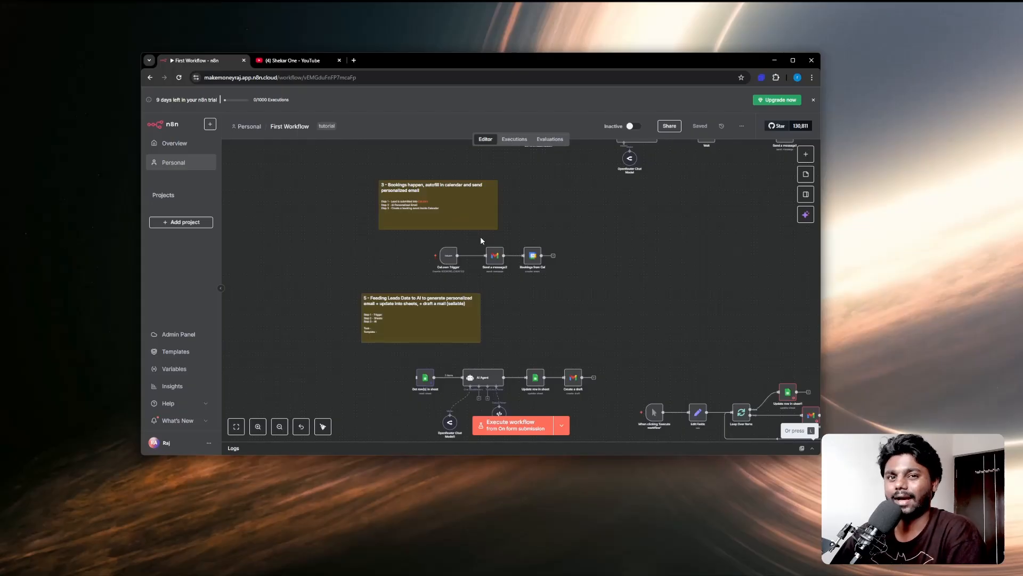
{"action": "mouse_move", "coordinate": [616, 222]}
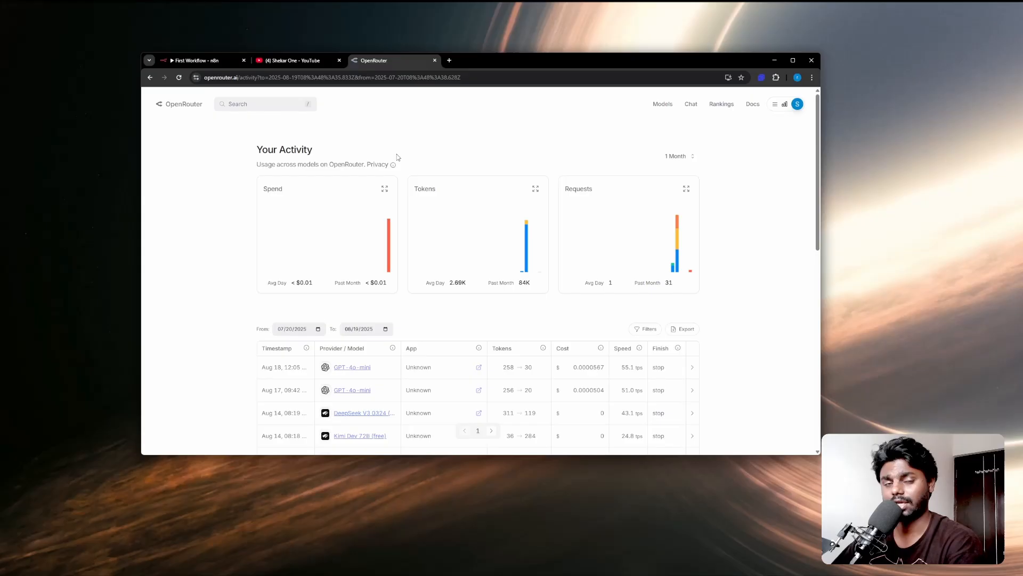
{"action": "mouse_move", "coordinate": [252, 117]}
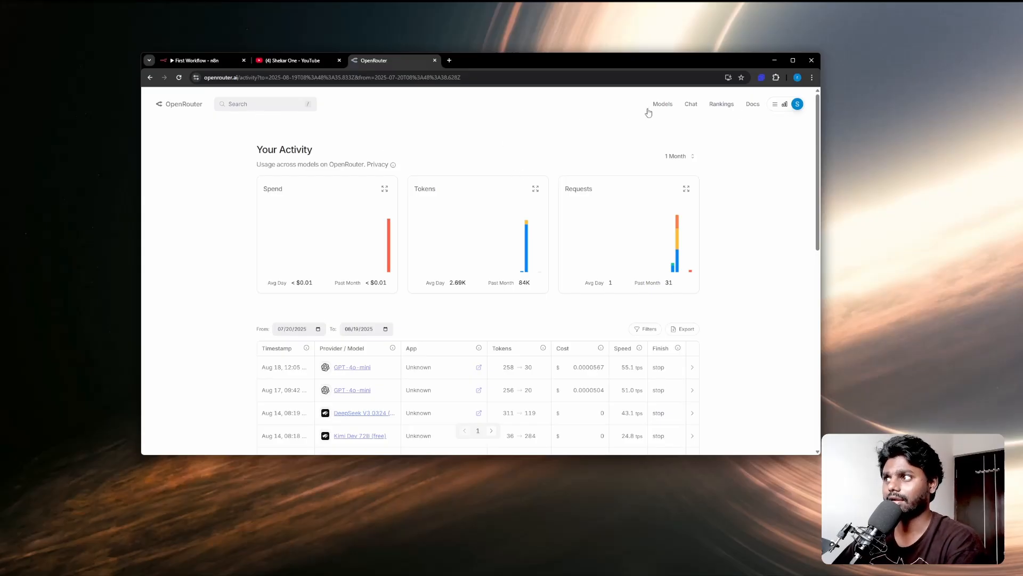
Navigate from the OpenRouter profile menu to the Models catalog
{"action": "left_click", "coordinate": [798, 104]}
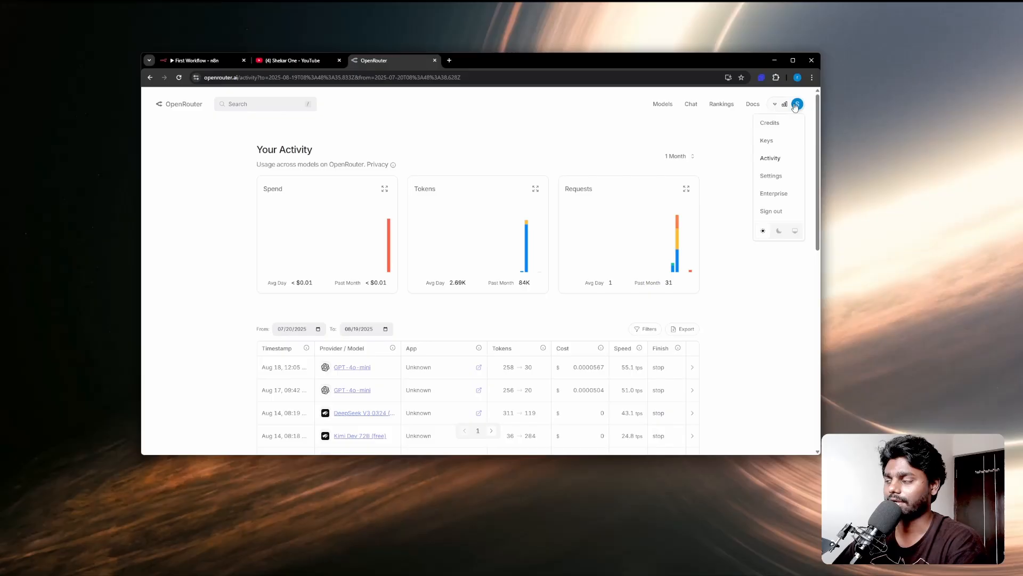
{"action": "left_click", "coordinate": [615, 132]}
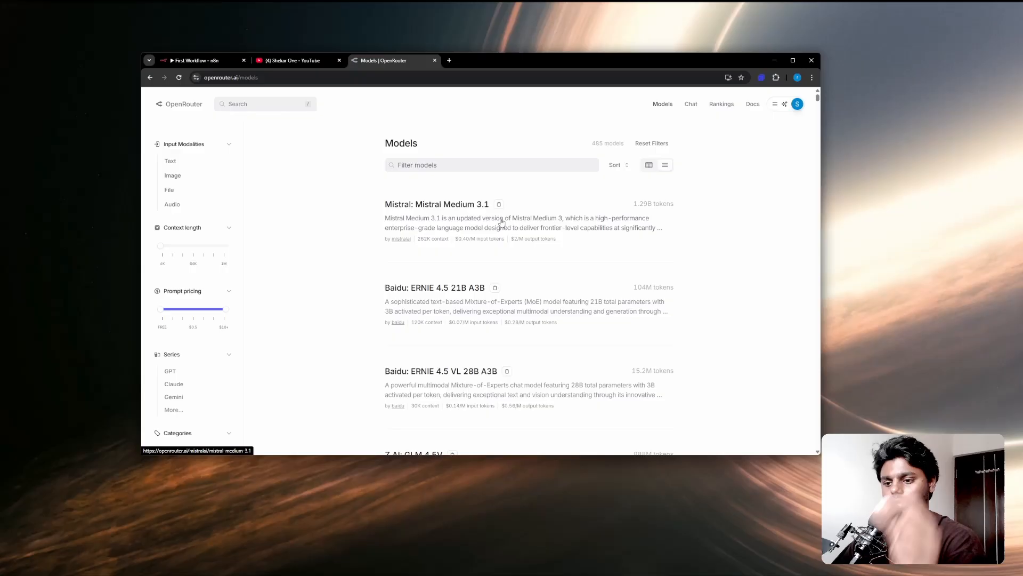
Locate and open the OpenAI gpt-oss-20b (free) model's detail page
{"action": "scroll", "scroll_direction": "down", "scroll_amount": 3}
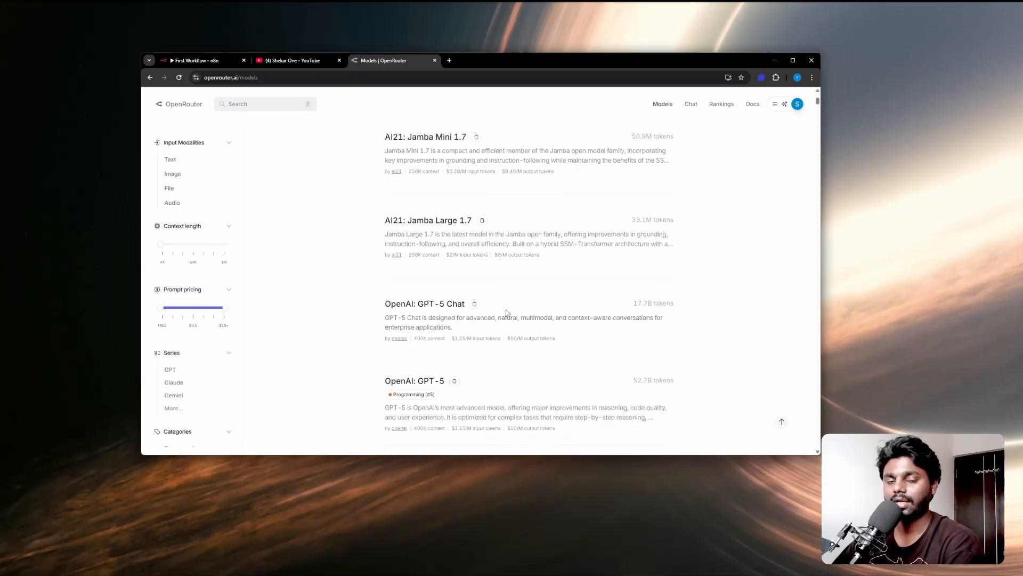
{"action": "scroll", "scroll_direction": "down", "scroll_amount": 3}
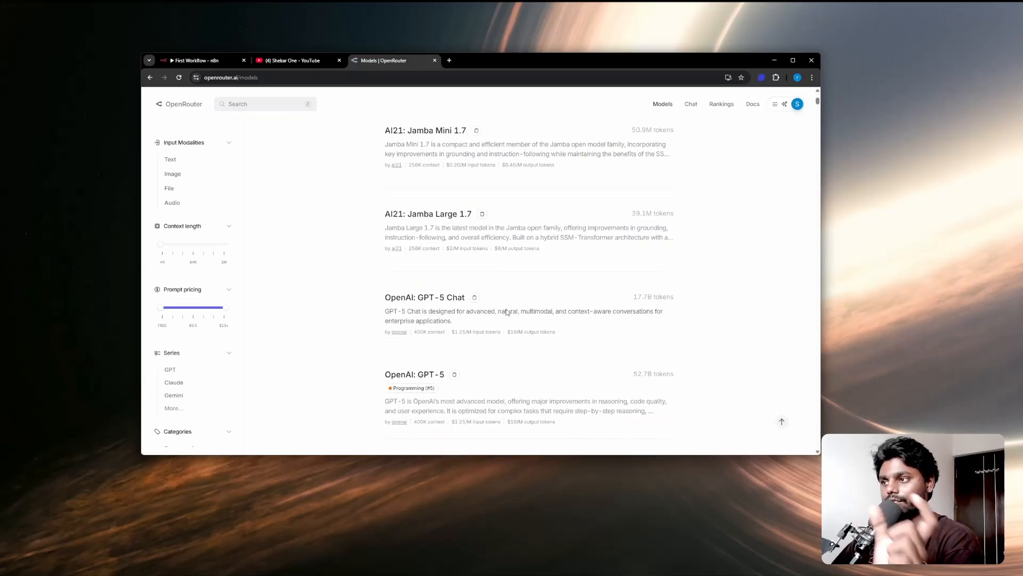
{"action": "scroll", "scroll_direction": "down", "scroll_amount": 3}
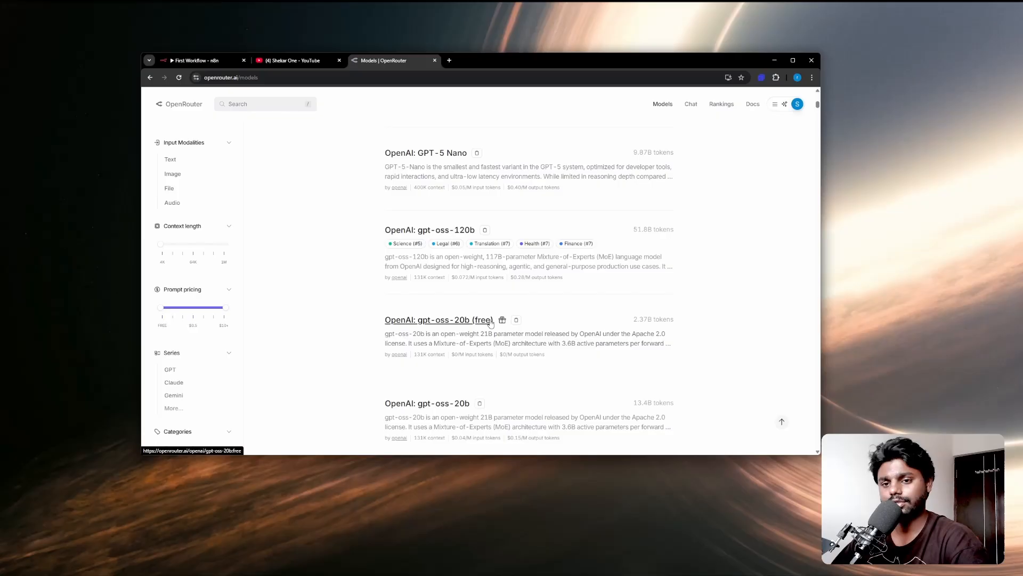
{"action": "mouse_move", "coordinate": [502, 328]}
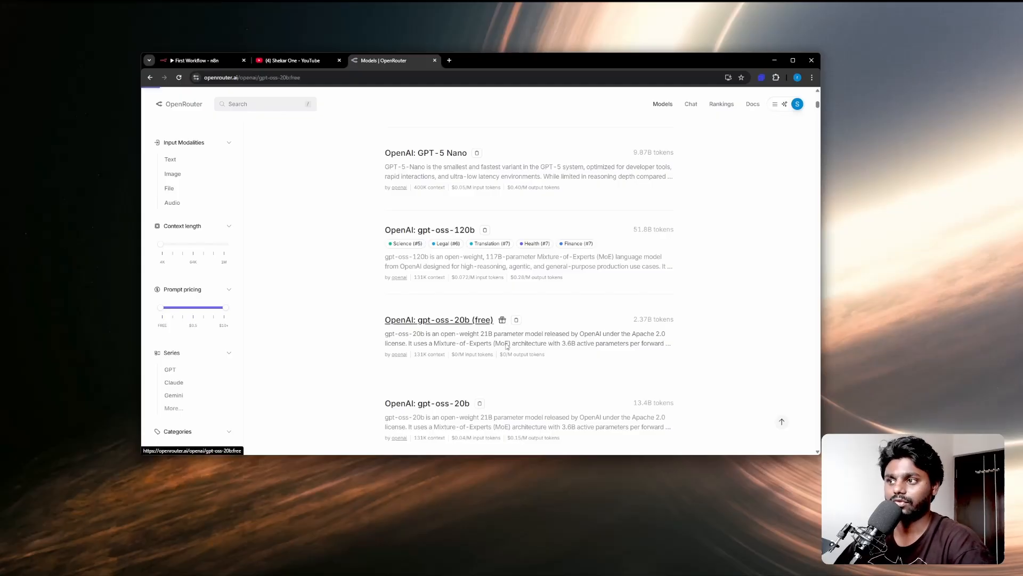
{"action": "left_click", "coordinate": [438, 318]}
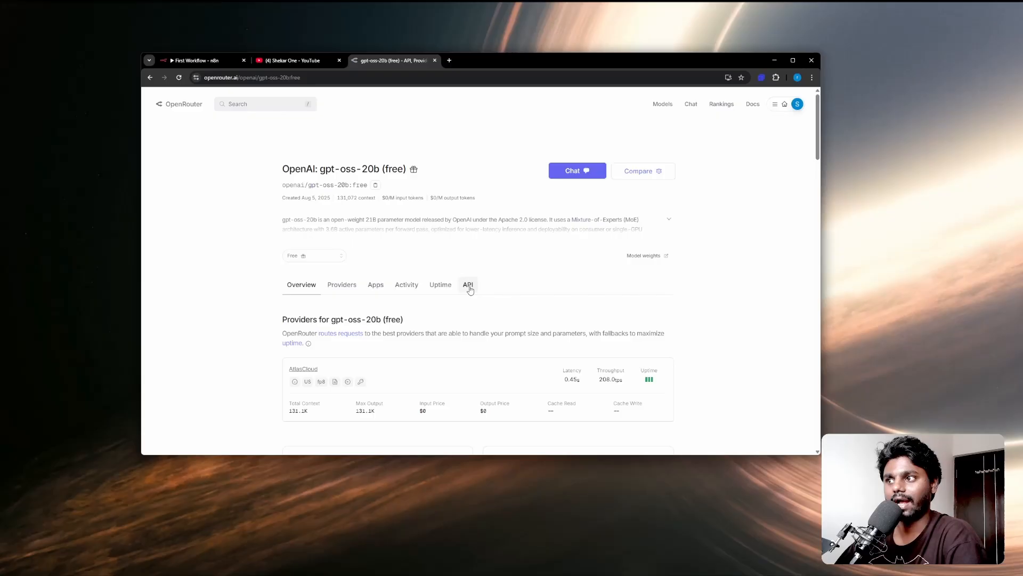
{"action": "left_click", "coordinate": [468, 283]}
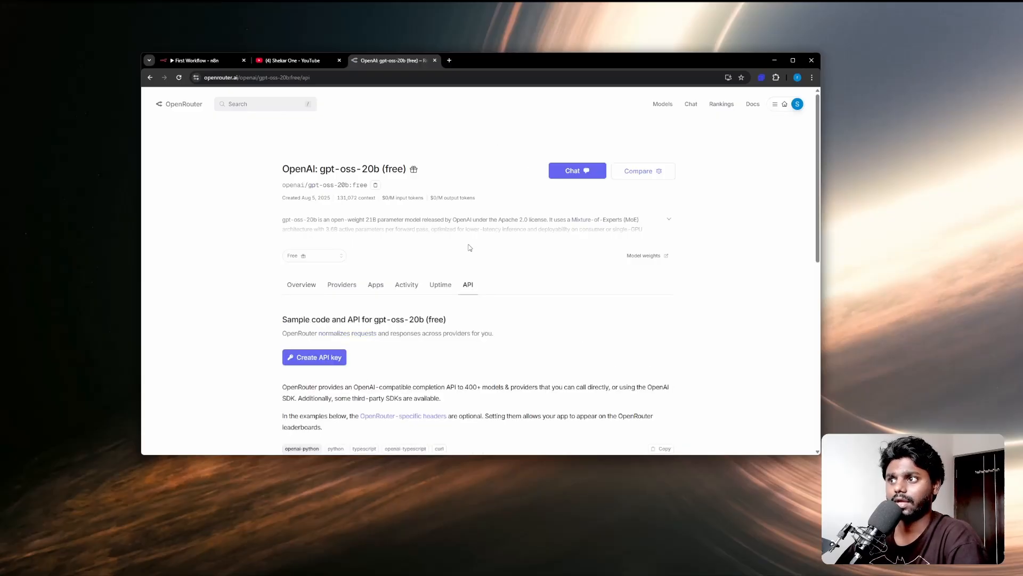
{"action": "scroll", "scroll_direction": "down", "scroll_amount": 3}
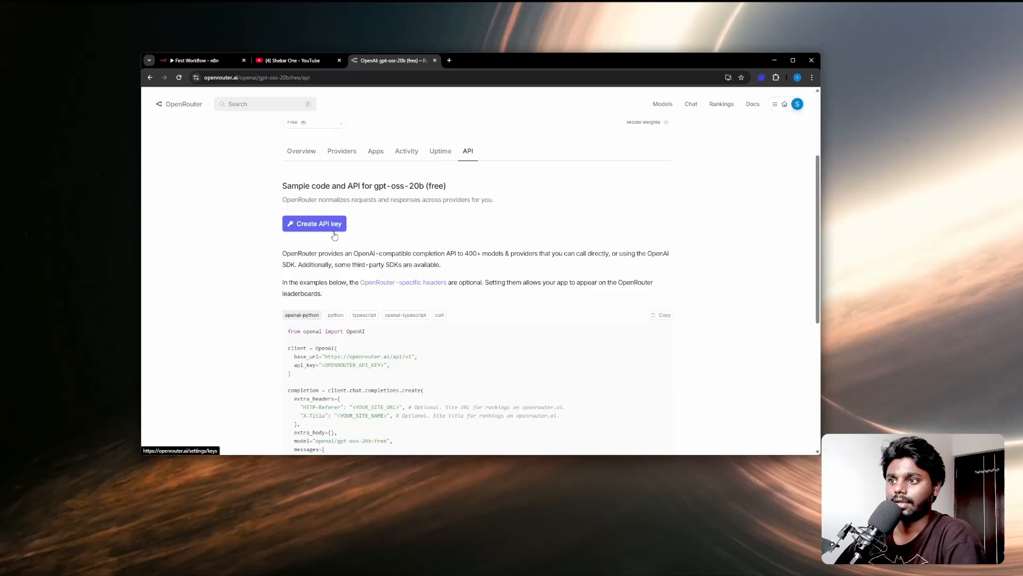
{"action": "double_click", "coordinate": [332, 356]}
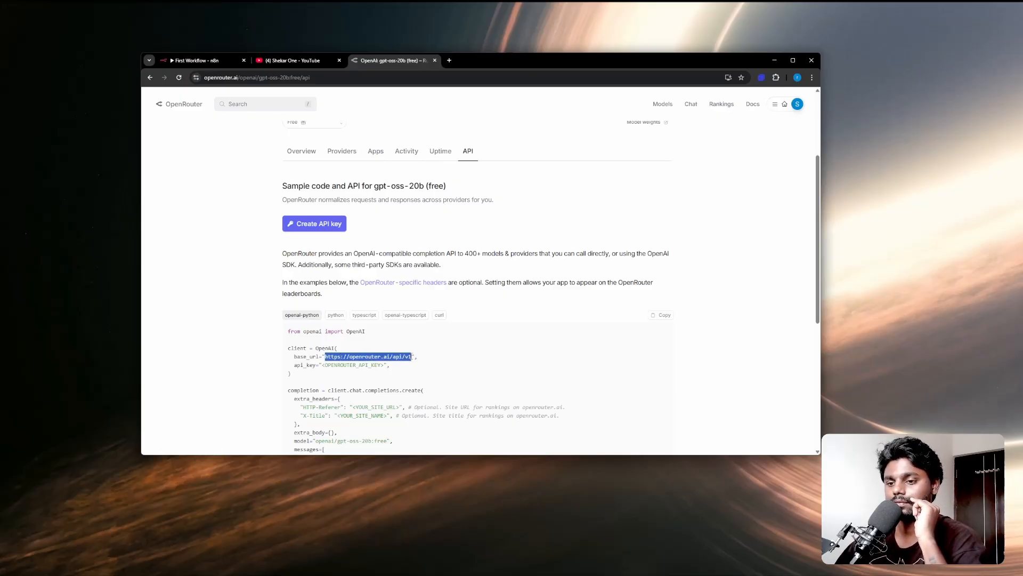
{"action": "mouse_move", "coordinate": [556, 173]}
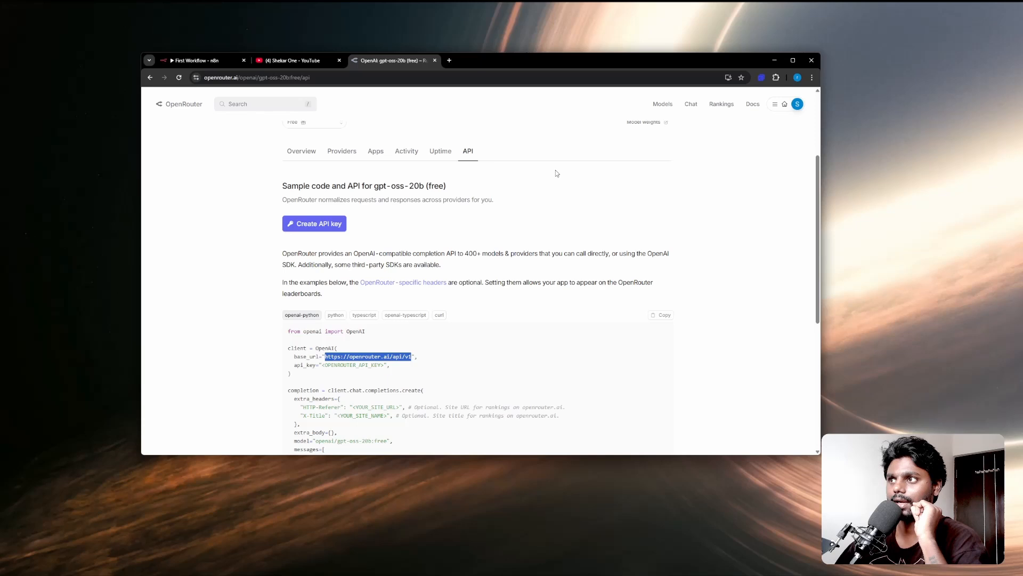
{"action": "mouse_move", "coordinate": [341, 151]}
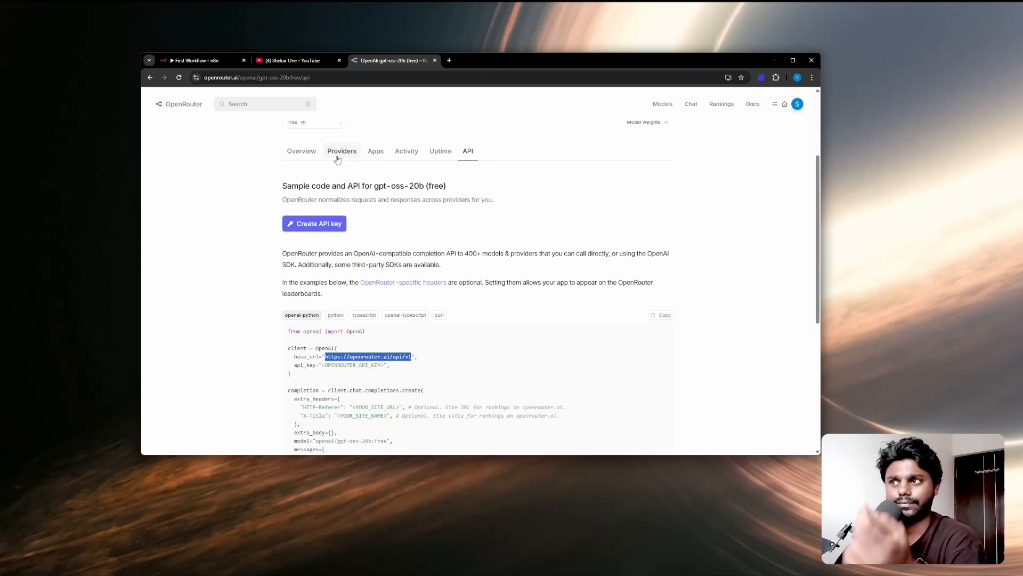
{"action": "mouse_move", "coordinate": [270, 166]}
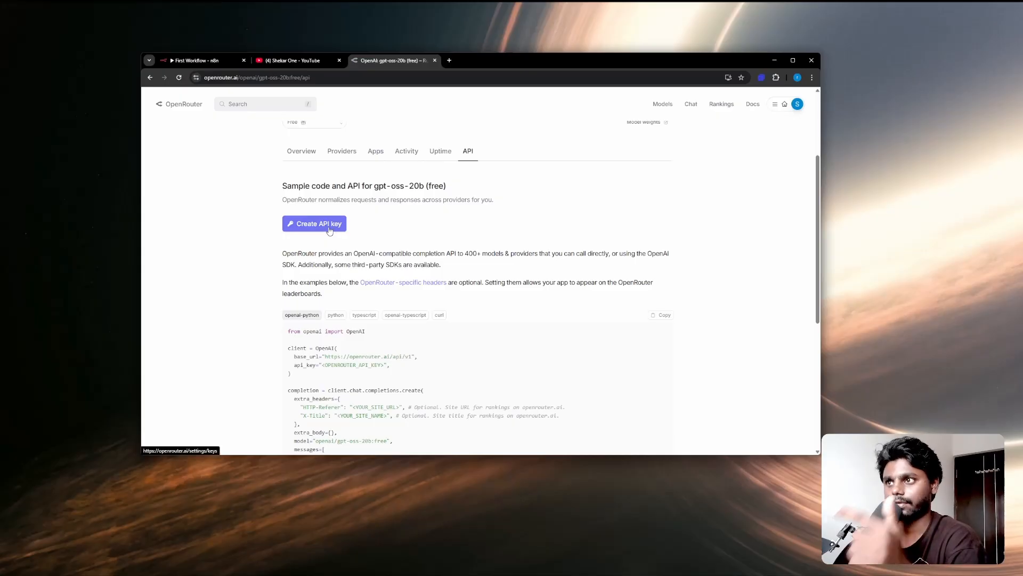
{"action": "mouse_move", "coordinate": [264, 89]}
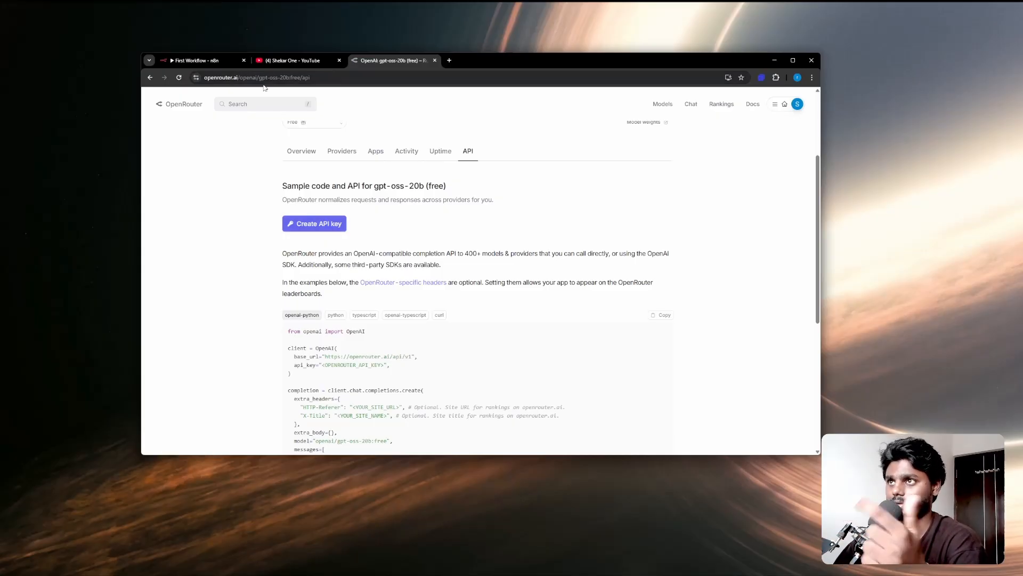
{"action": "left_click", "coordinate": [202, 60]}
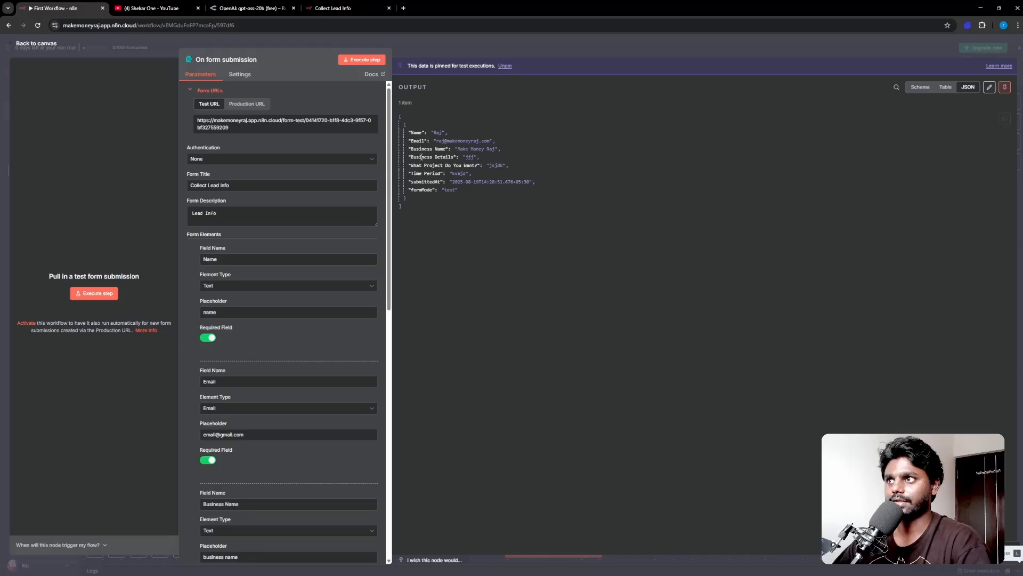
{"action": "mouse_move", "coordinate": [1005, 86]}
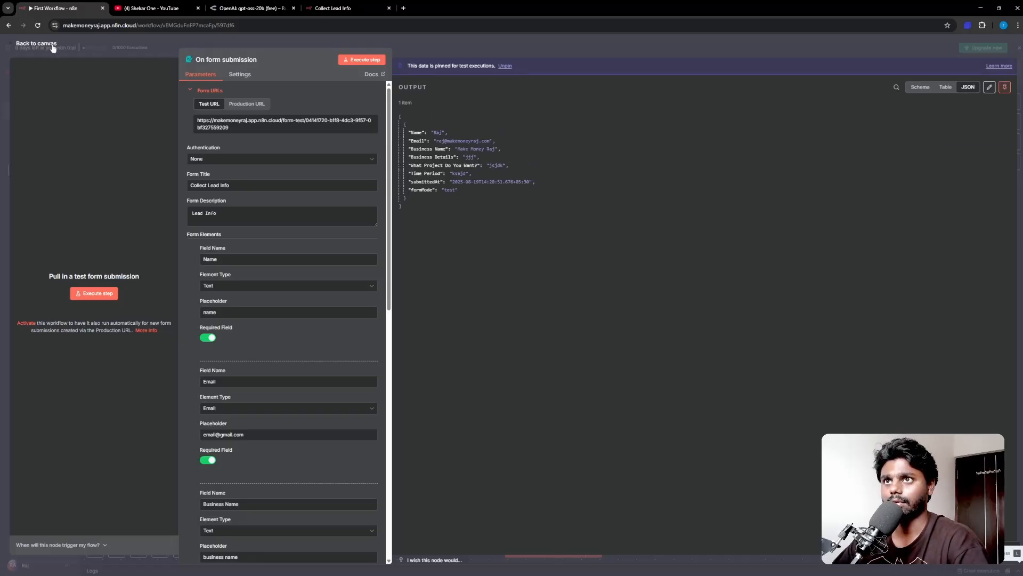
Leave the On form submission node settings and return to the workflow canvas
{"action": "left_click", "coordinate": [35, 42]}
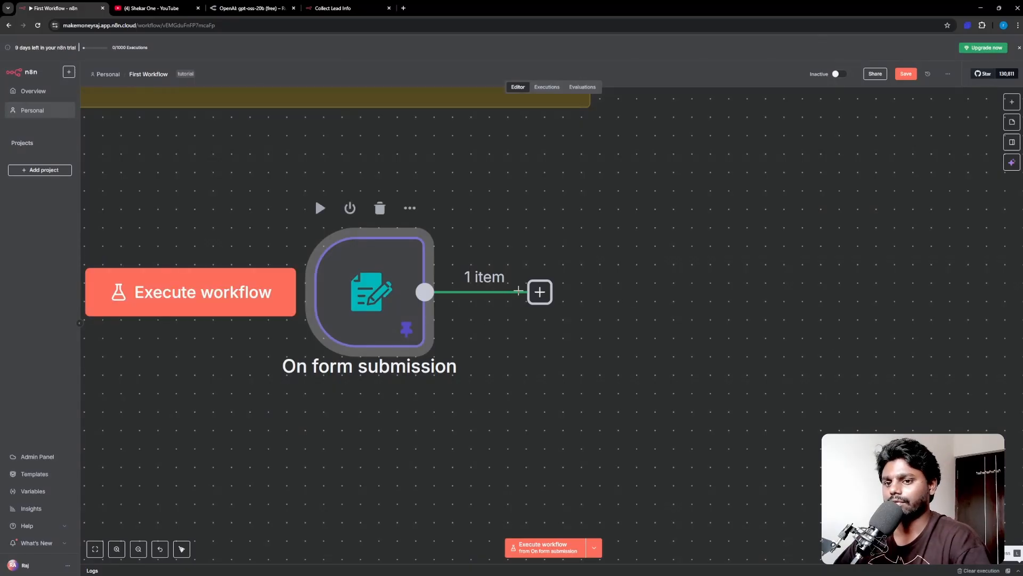
Add an OpenRouter Chat Model node after the form trigger via the node search
{"action": "left_click", "coordinate": [540, 292]}
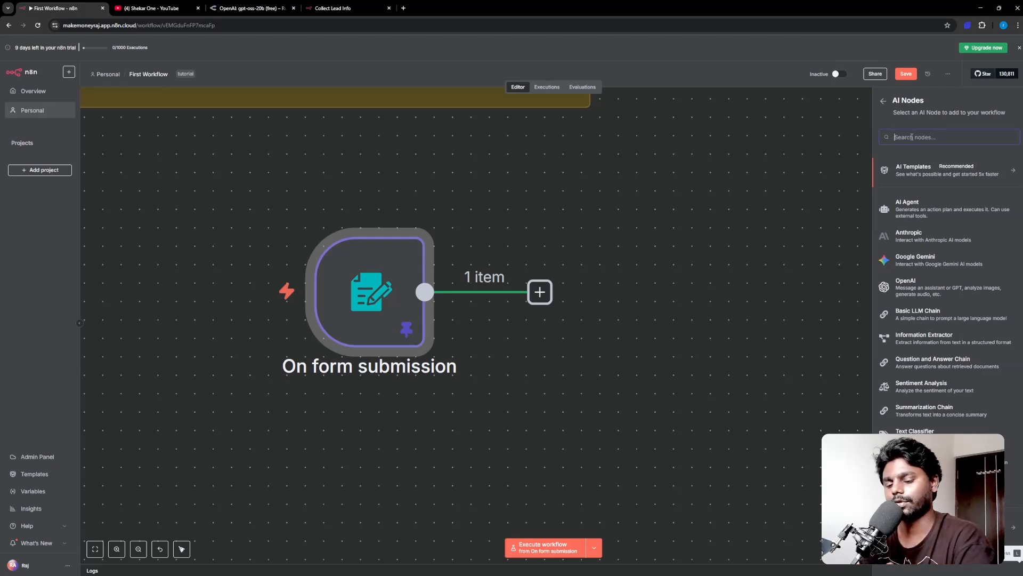
{"action": "type", "text": "openrou"}
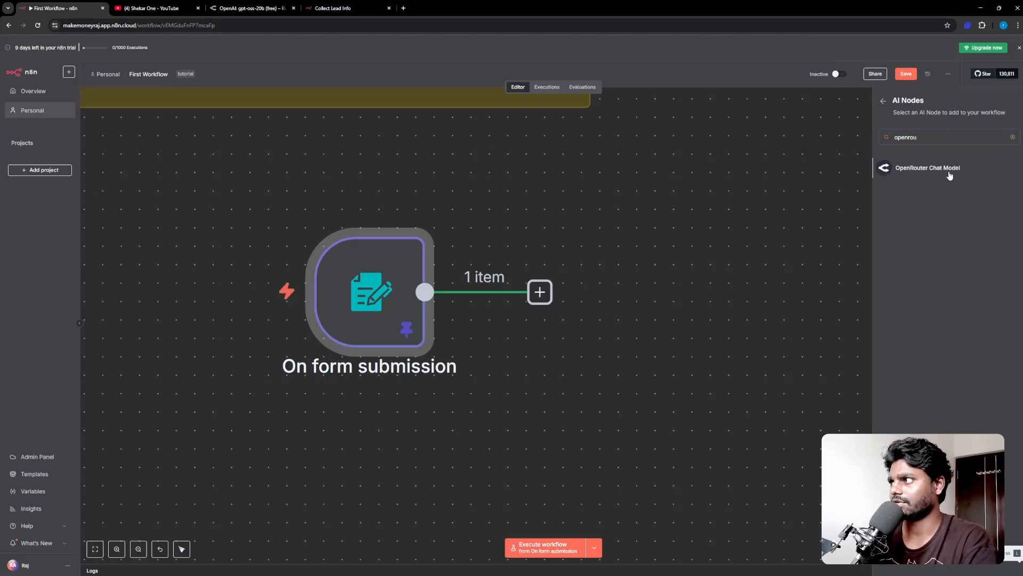
{"action": "left_click", "coordinate": [926, 168]}
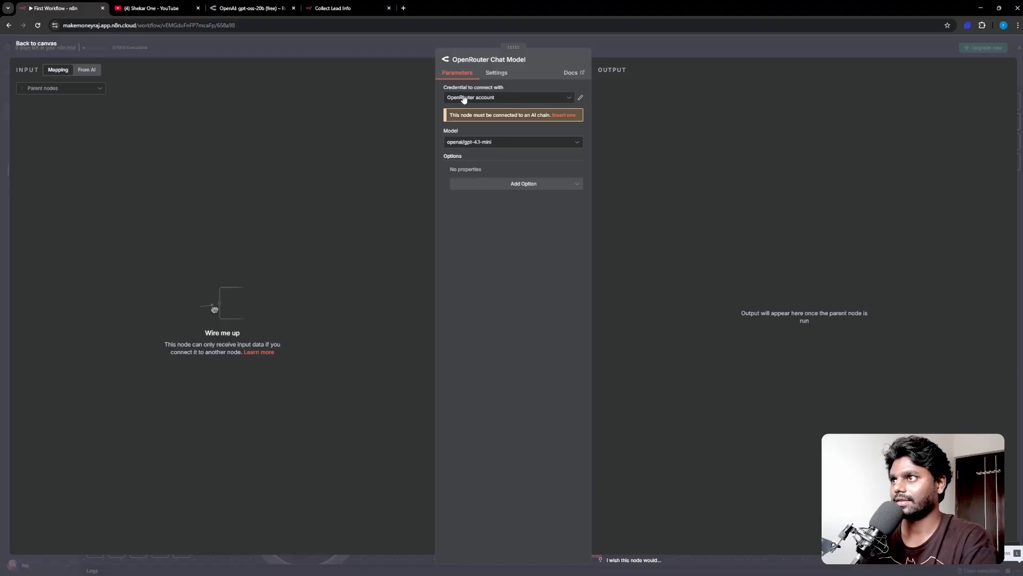
{"action": "left_click", "coordinate": [510, 97]}
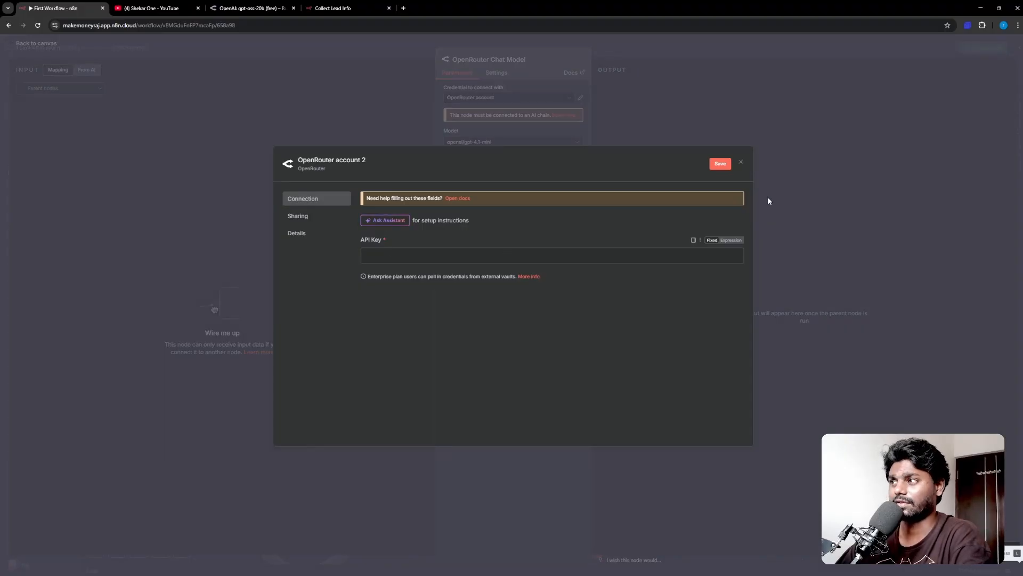
{"action": "left_click", "coordinate": [741, 161]}
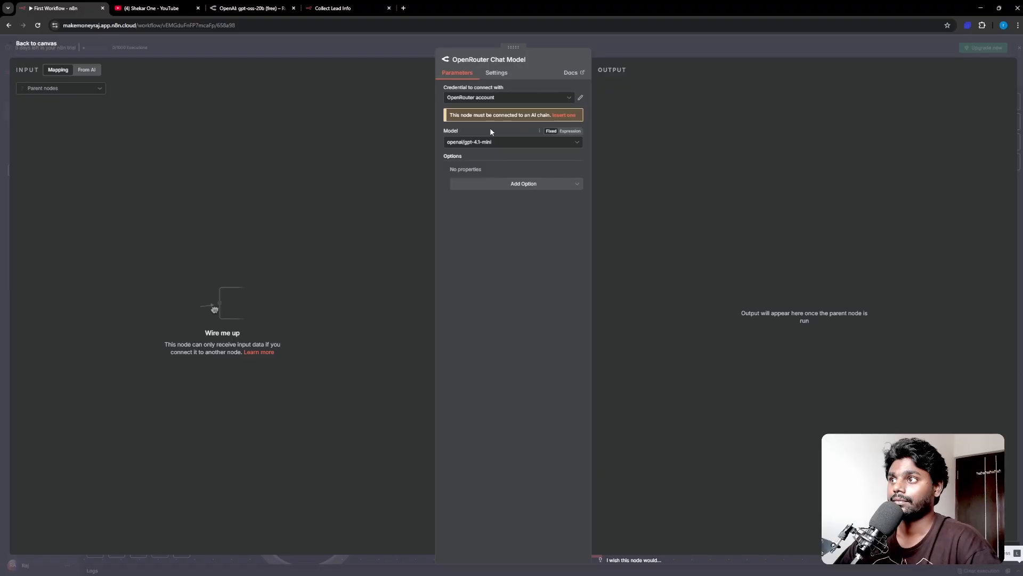
{"action": "mouse_move", "coordinate": [462, 130]}
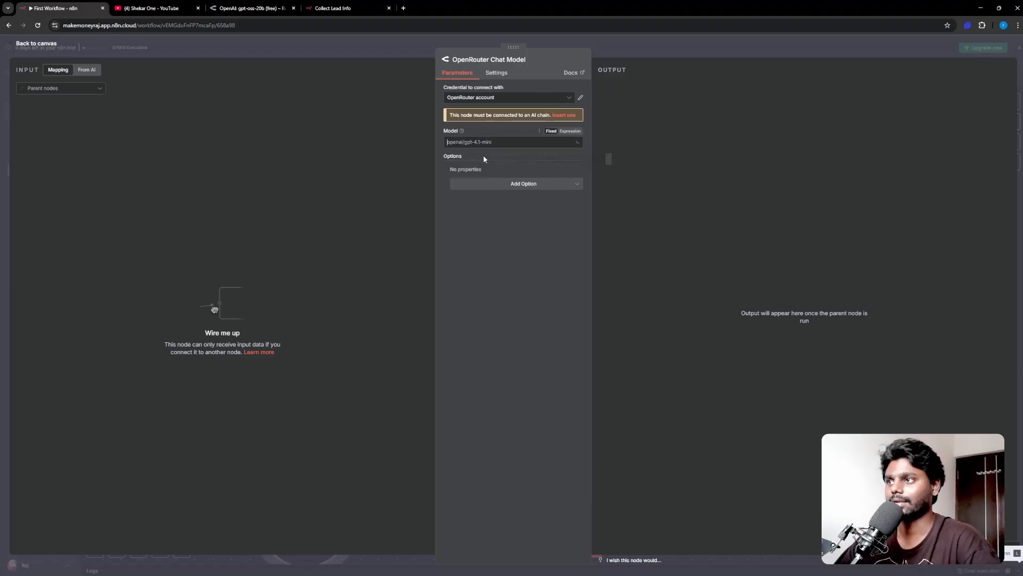
Select google/gemma-2-9b-it:free as the chat model, then add an AI Agent after the trigger
{"action": "left_click", "coordinate": [513, 142]}
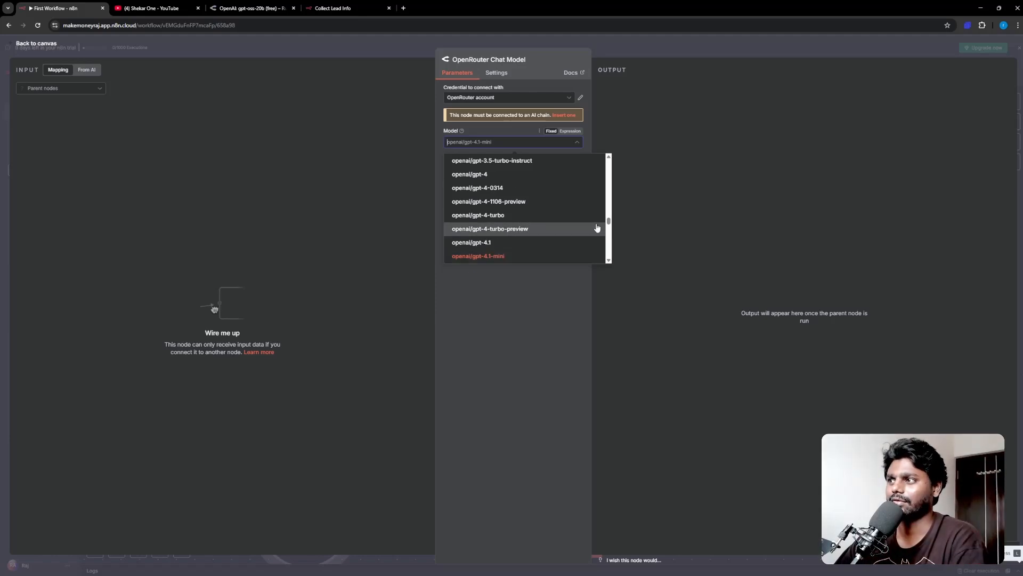
{"action": "mouse_move", "coordinate": [607, 223]}
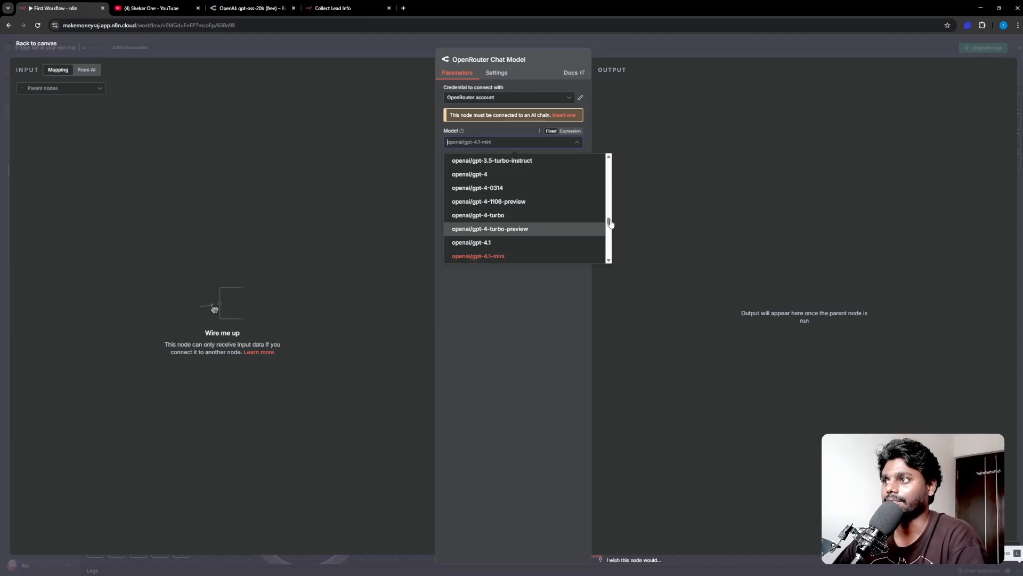
{"action": "scroll", "scroll_direction": "down", "scroll_amount": 3}
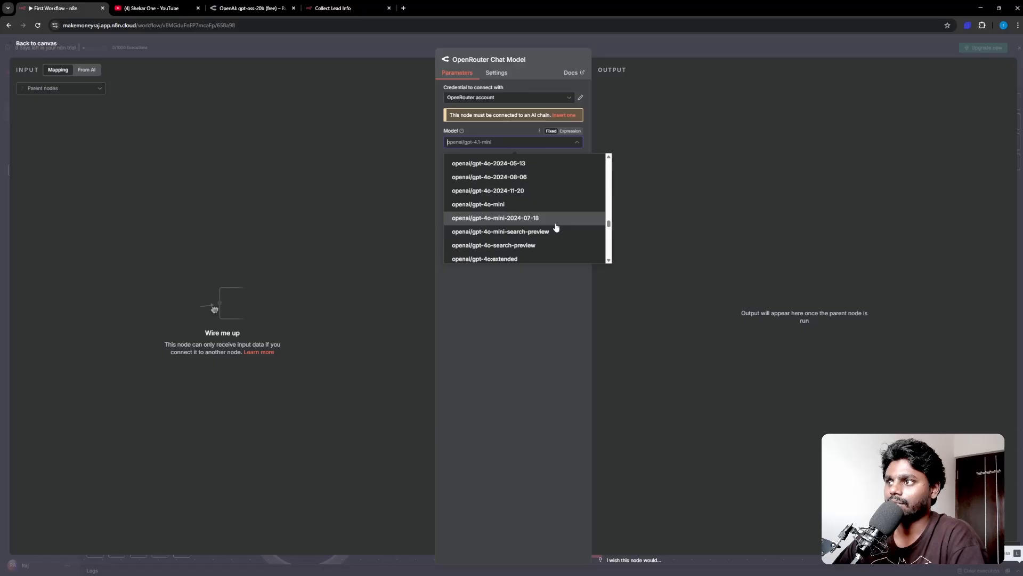
{"action": "scroll", "scroll_direction": "down", "scroll_amount": 3}
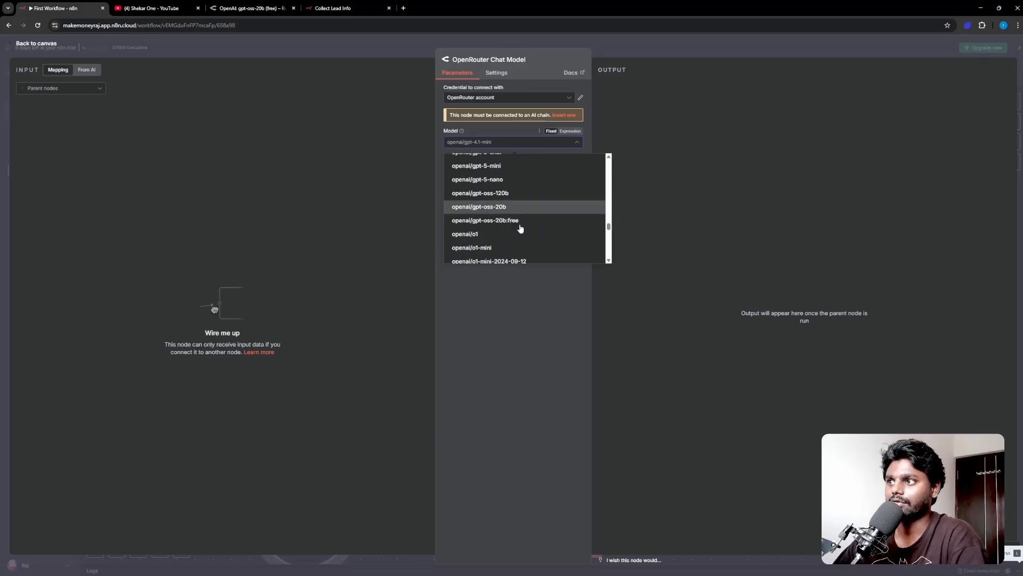
{"action": "scroll", "scroll_direction": "down", "scroll_amount": 3}
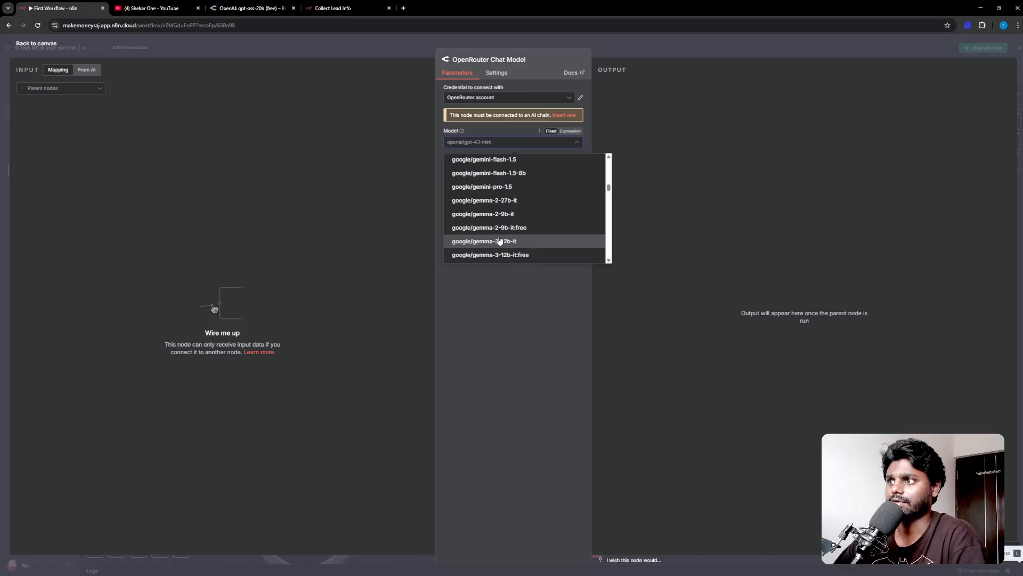
{"action": "mouse_move", "coordinate": [528, 198]}
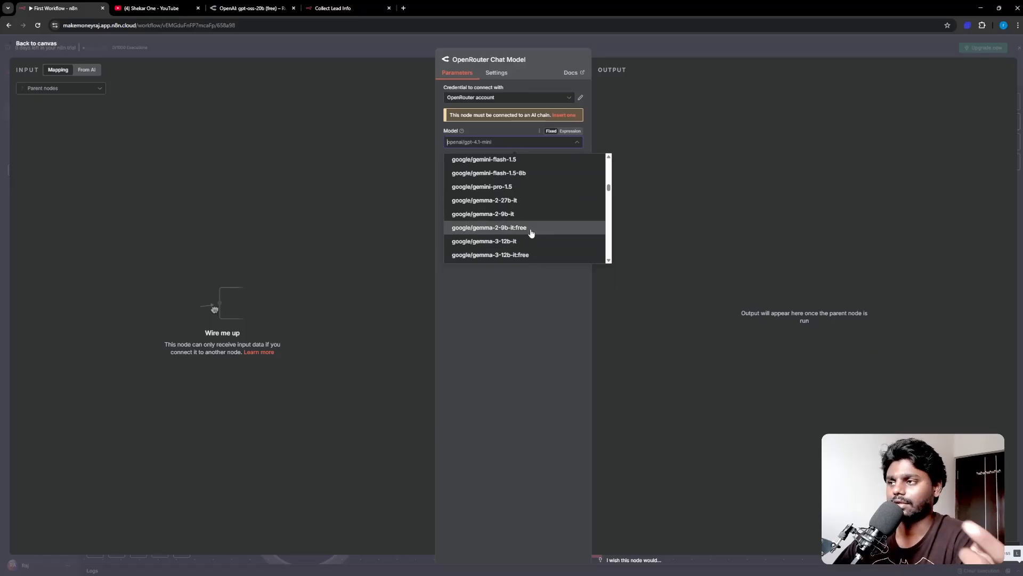
{"action": "left_click", "coordinate": [489, 227]}
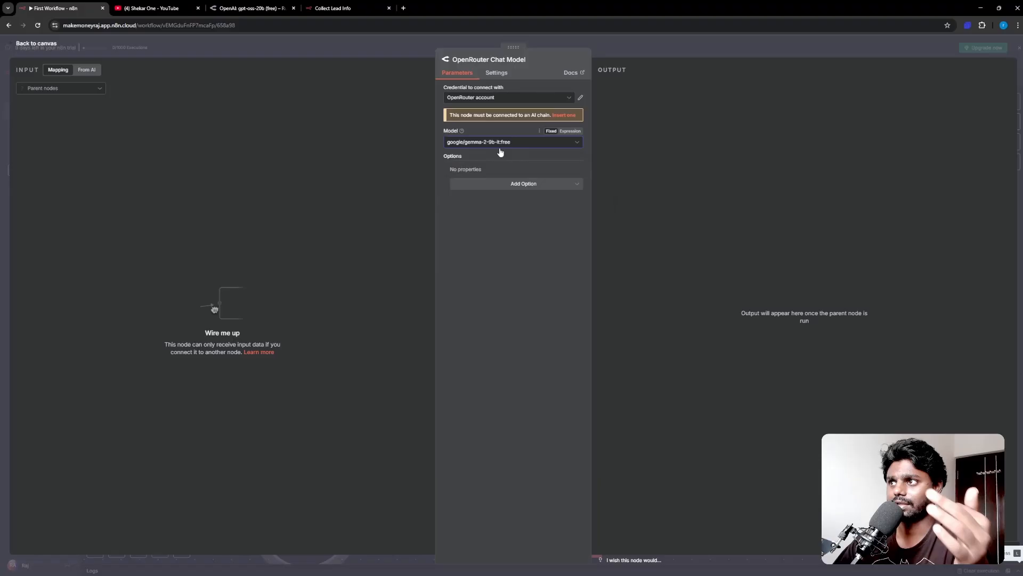
{"action": "mouse_move", "coordinate": [521, 143]}
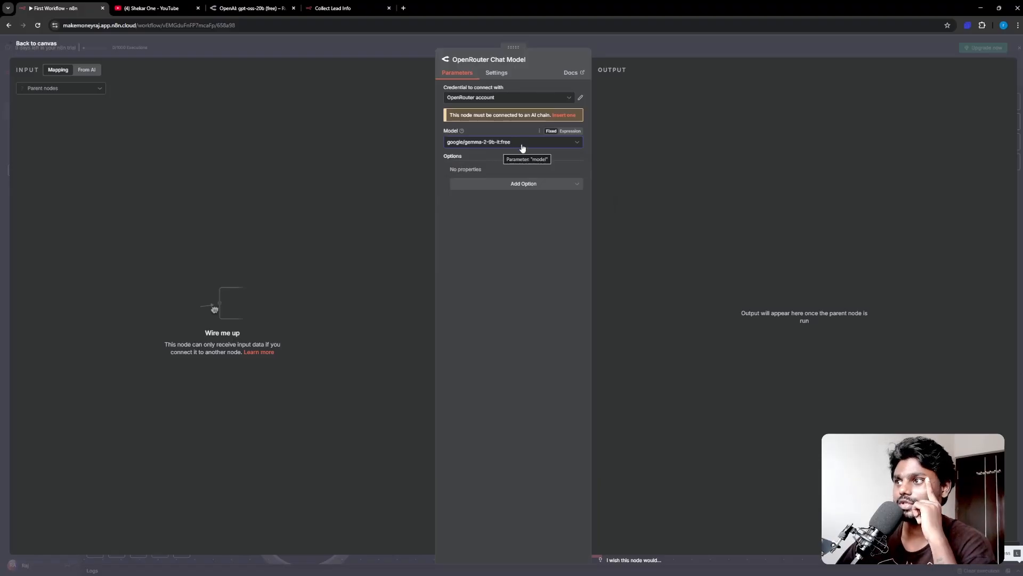
{"action": "mouse_move", "coordinate": [36, 47]}
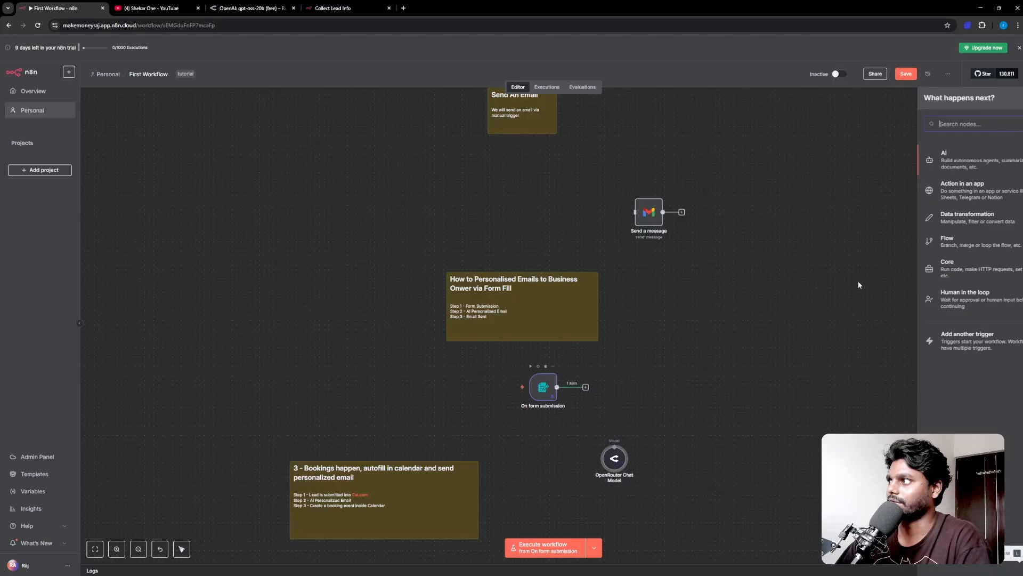
{"action": "left_click", "coordinate": [953, 159]}
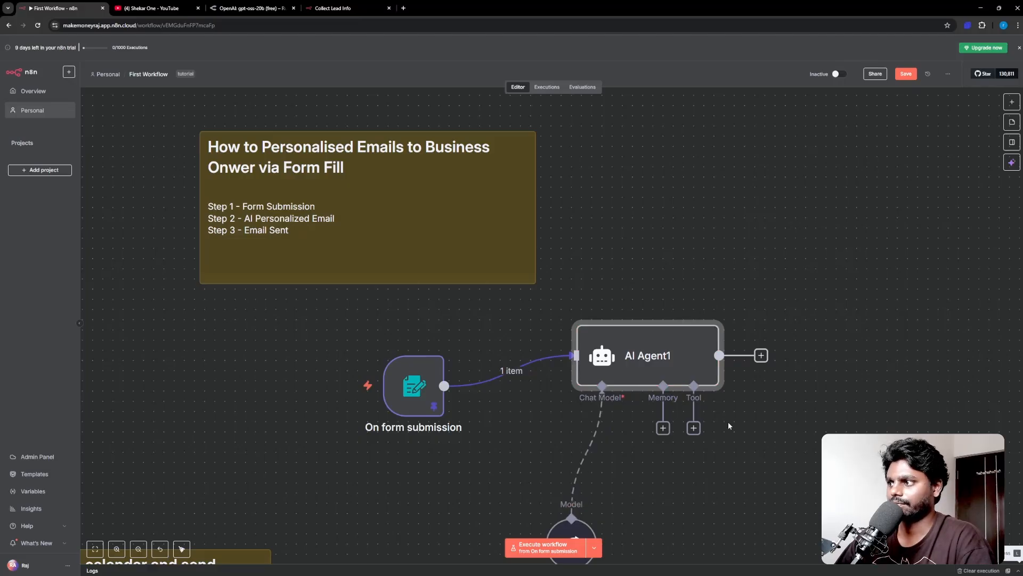
Wire AI Agent1 into the workflow and reopen the On form submission trigger's settings
{"action": "right_click", "coordinate": [647, 355]}
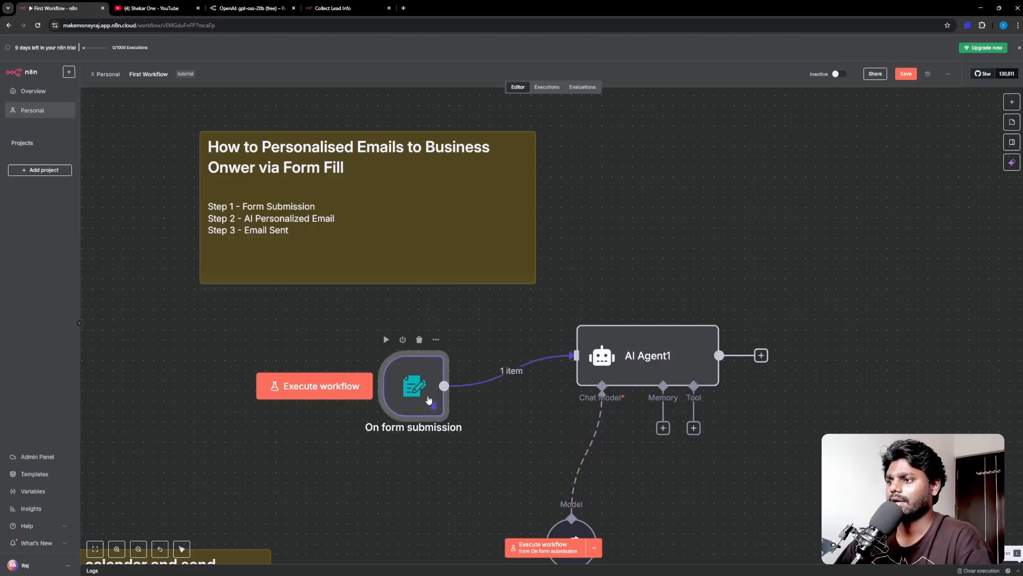
{"action": "double_click", "coordinate": [413, 384]}
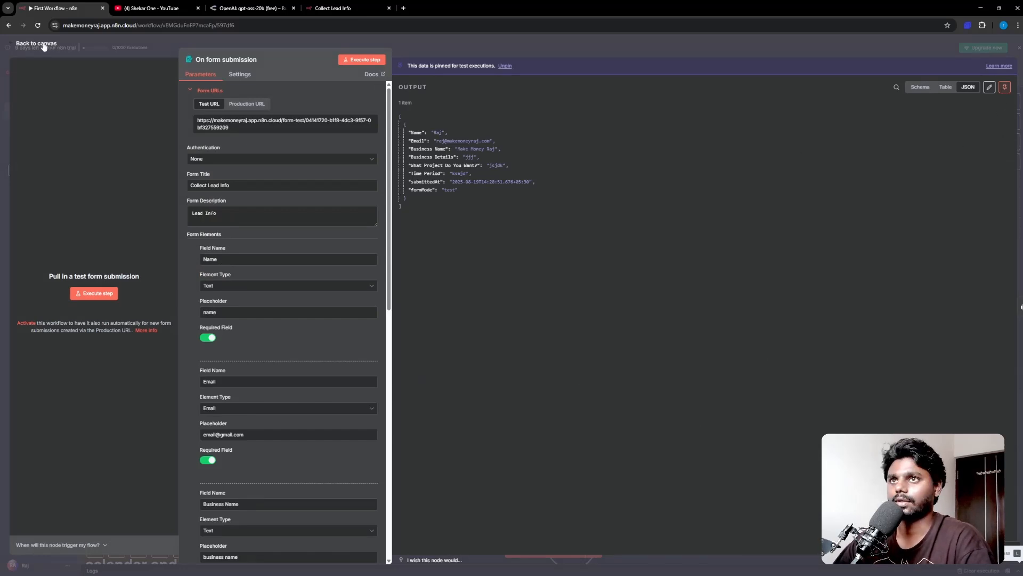
Define the agent prompt as "Greet {{ $json.Name }}" and run it, getting the reply "Hello Raj!"
{"action": "left_click", "coordinate": [37, 42]}
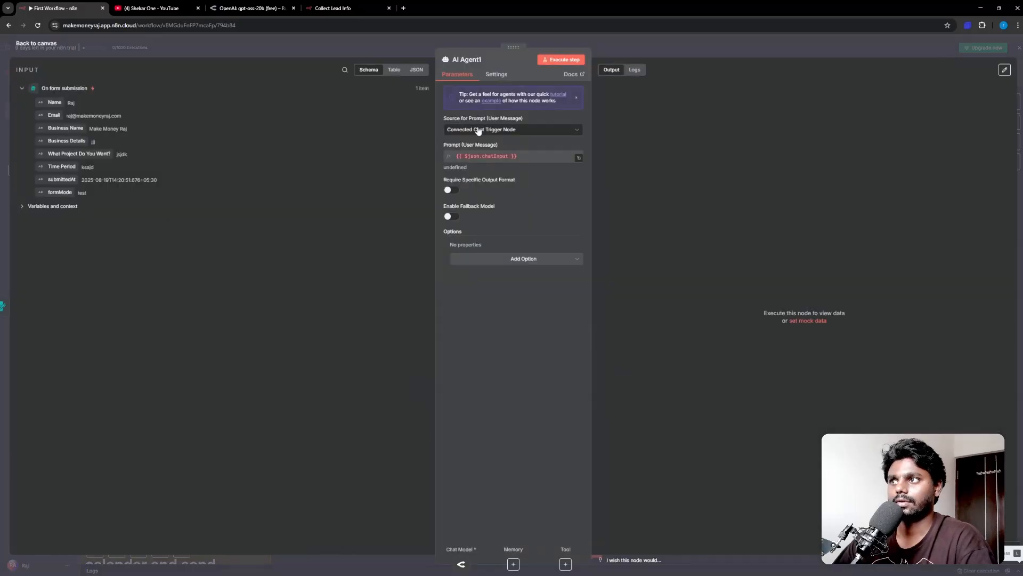
{"action": "left_click", "coordinate": [512, 129]}
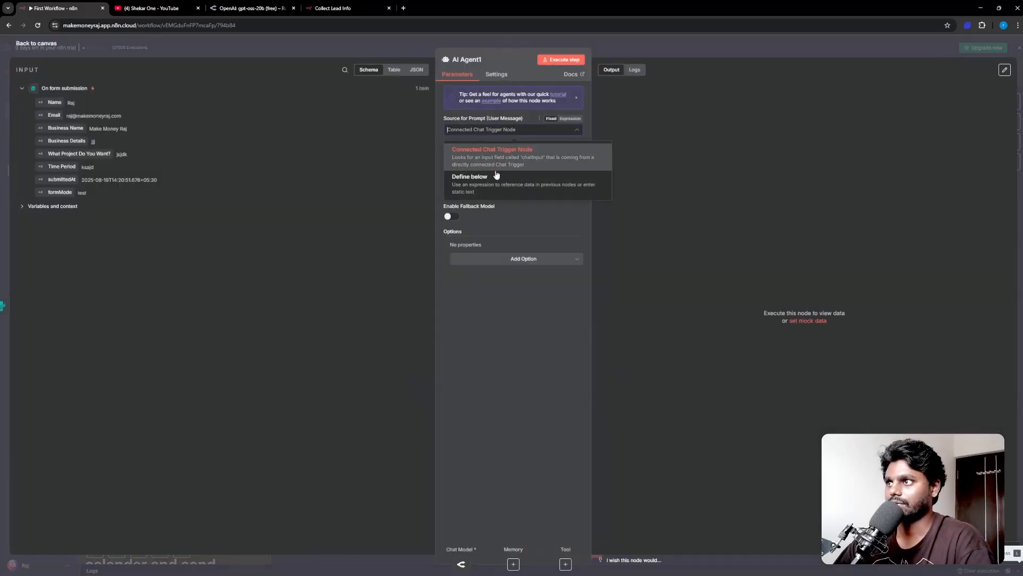
{"action": "left_click", "coordinate": [469, 176]}
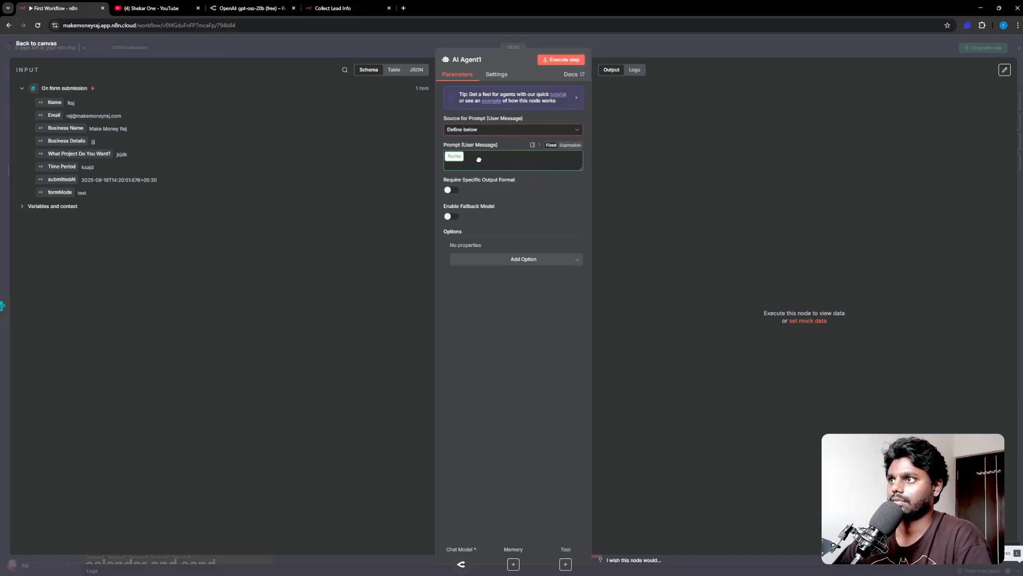
{"action": "type", "text": "Greet {{ $json.Name }}"}
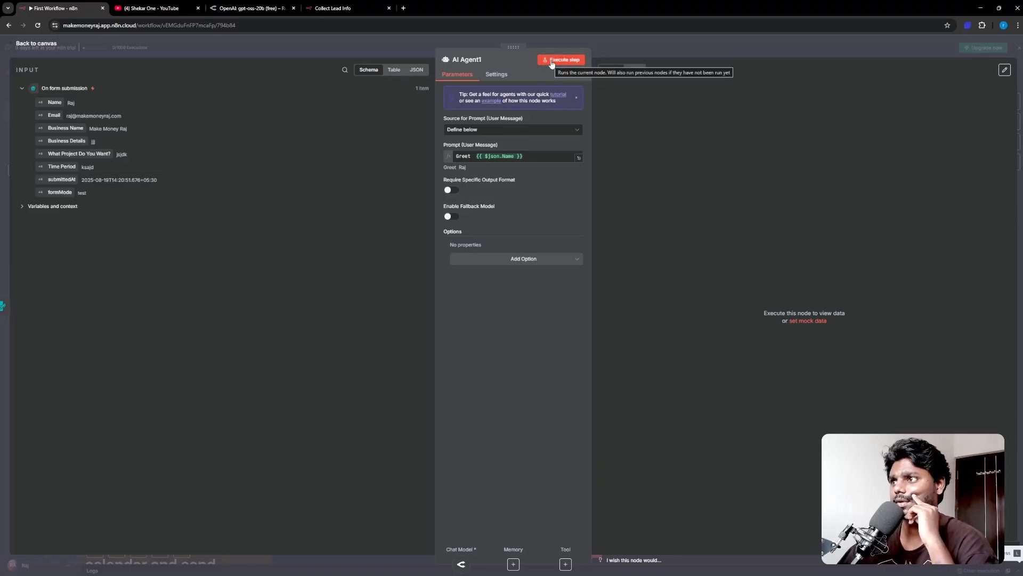
{"action": "left_click", "coordinate": [560, 59]}
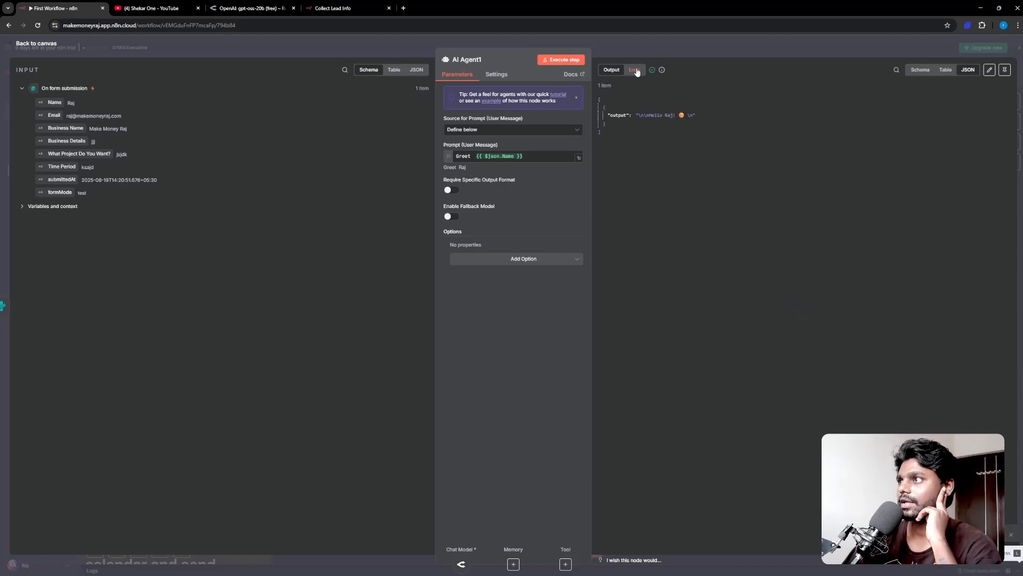
{"action": "left_click", "coordinate": [634, 70]}
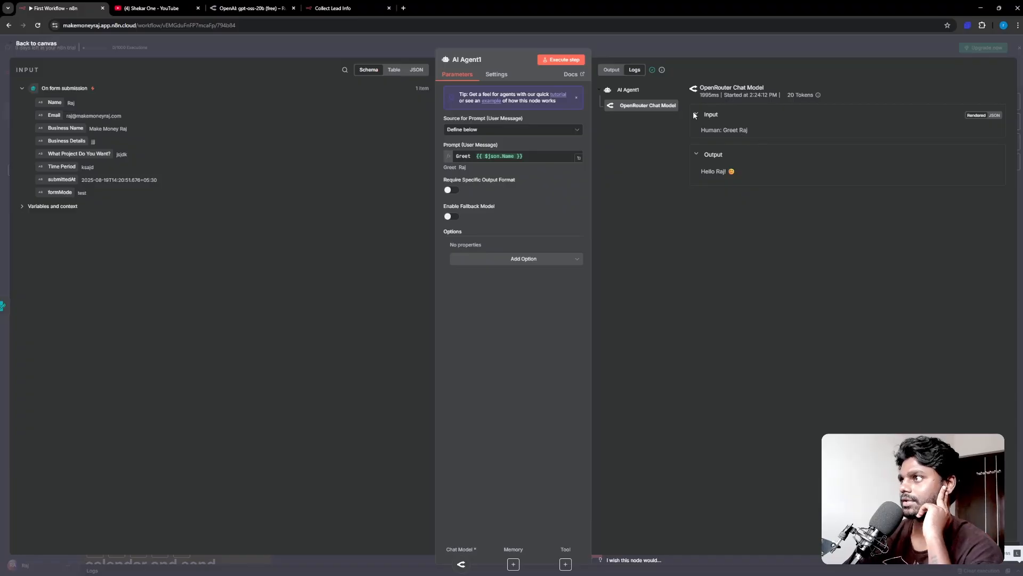
{"action": "double_click", "coordinate": [713, 171]}
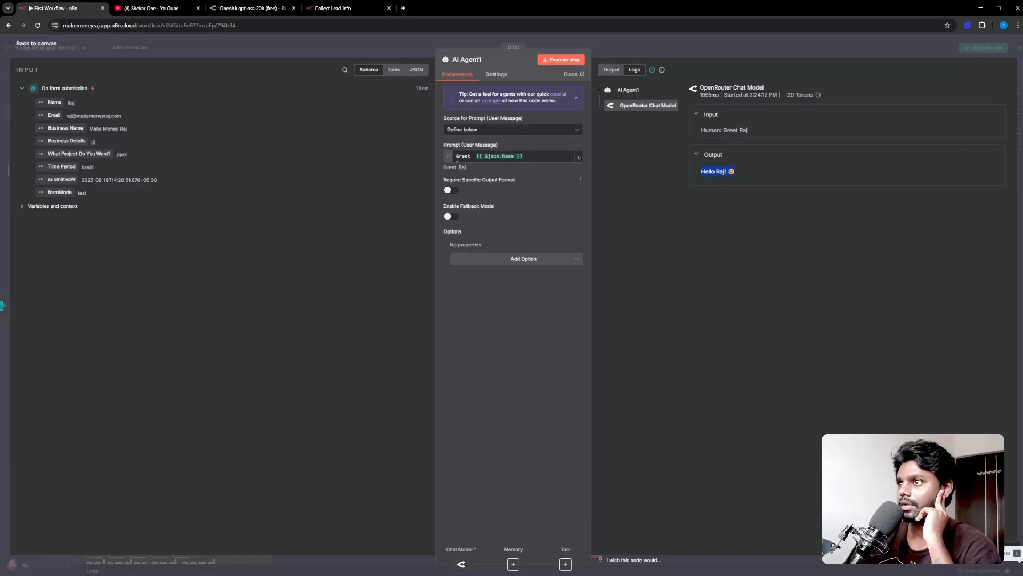
Extend the prompt to read "Greet and ask some questions" before the Name field
{"action": "left_click", "coordinate": [495, 156]}
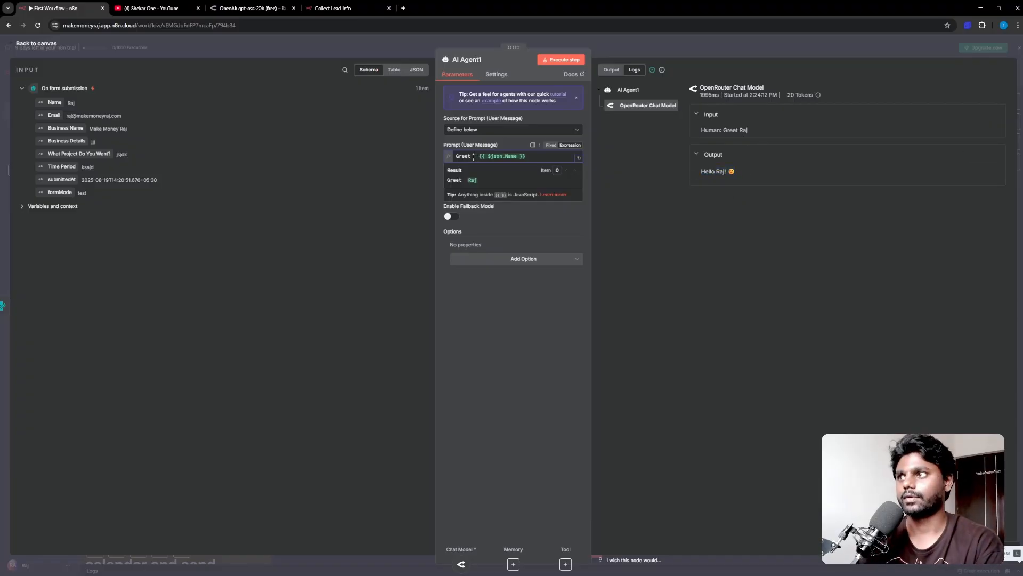
{"action": "type", "text": "and"}
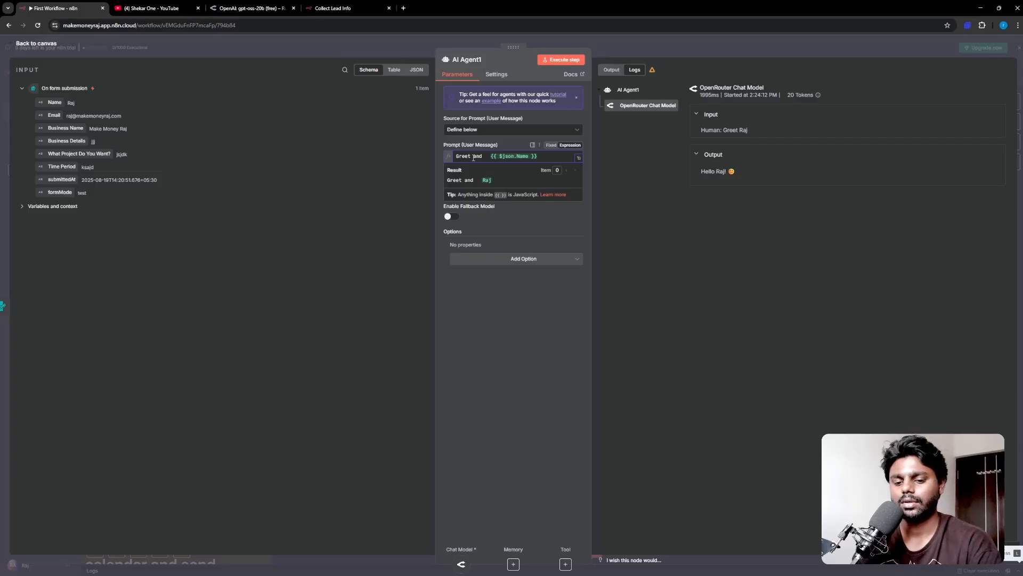
{"action": "type", "text": "ask some"}
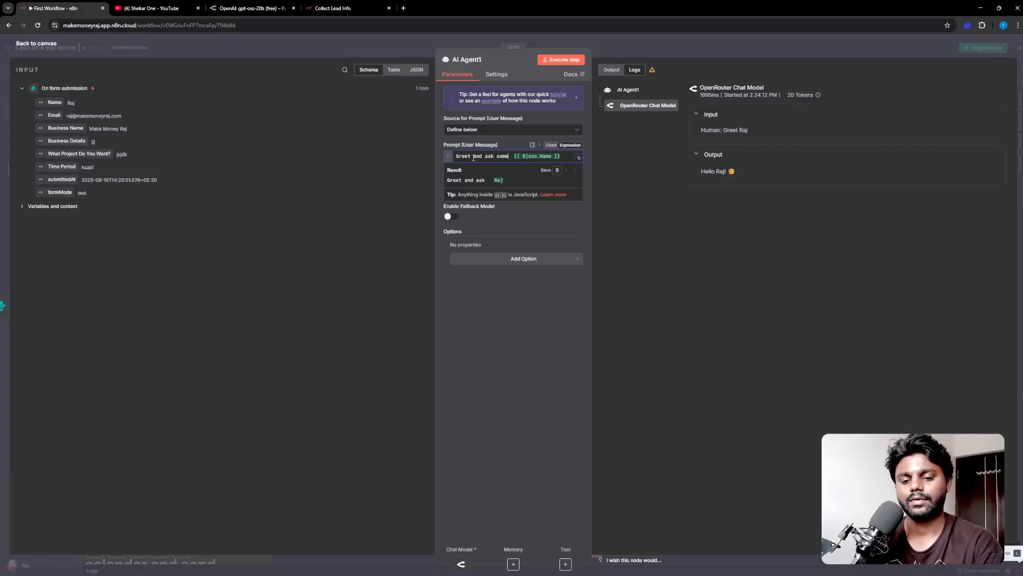
{"action": "type", "text": "questions"}
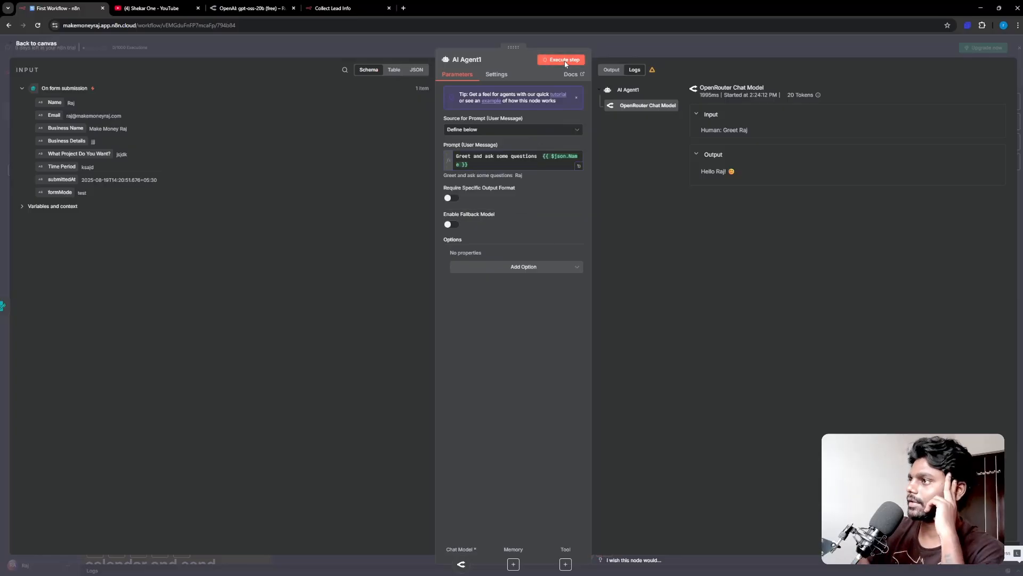
Rerun the agent with the revised prompt and review the longer greetings-and-questions reply for Raj
{"action": "left_click", "coordinate": [562, 59]}
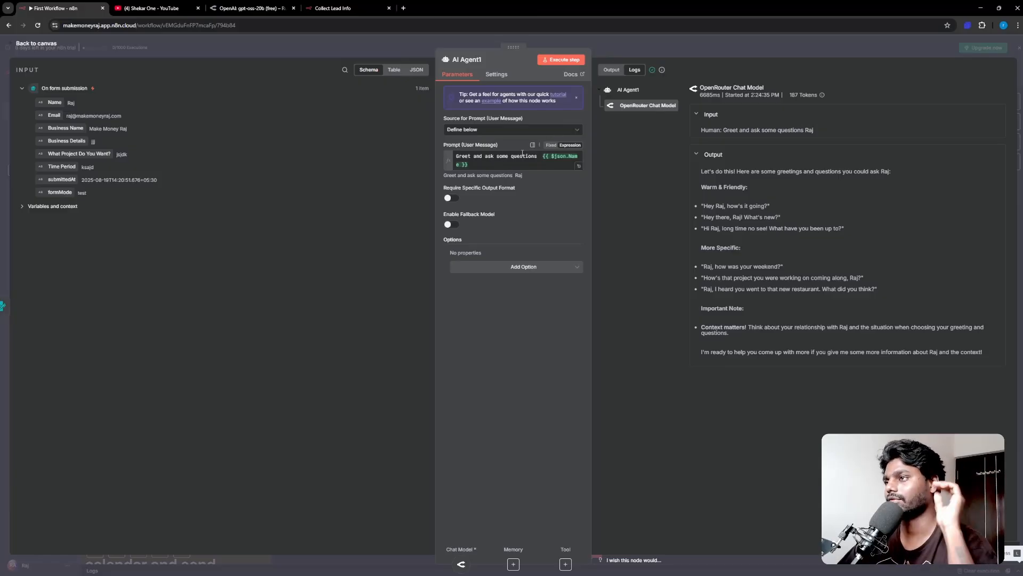
{"action": "mouse_move", "coordinate": [649, 165]}
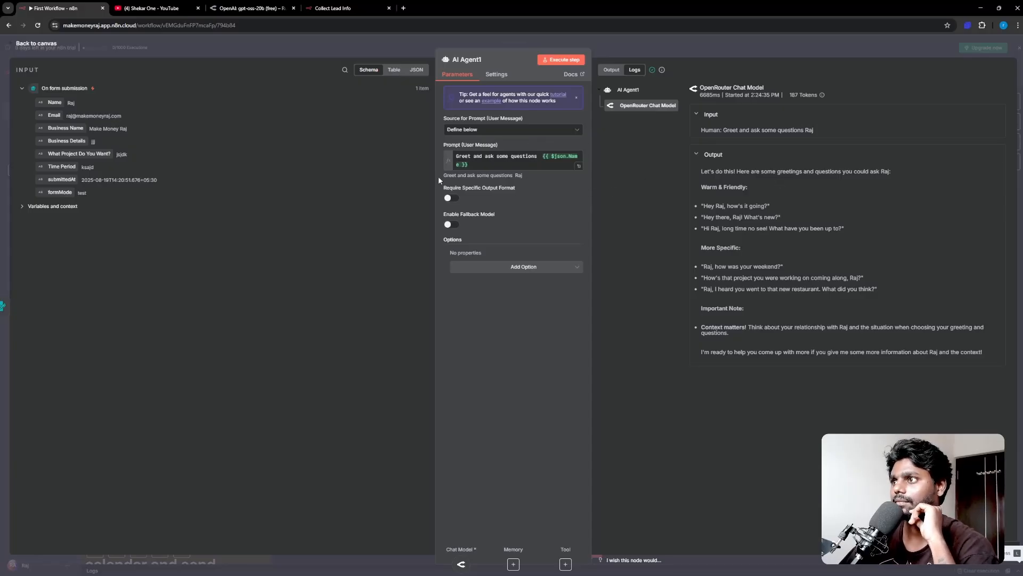
{"action": "left_click", "coordinate": [36, 43]}
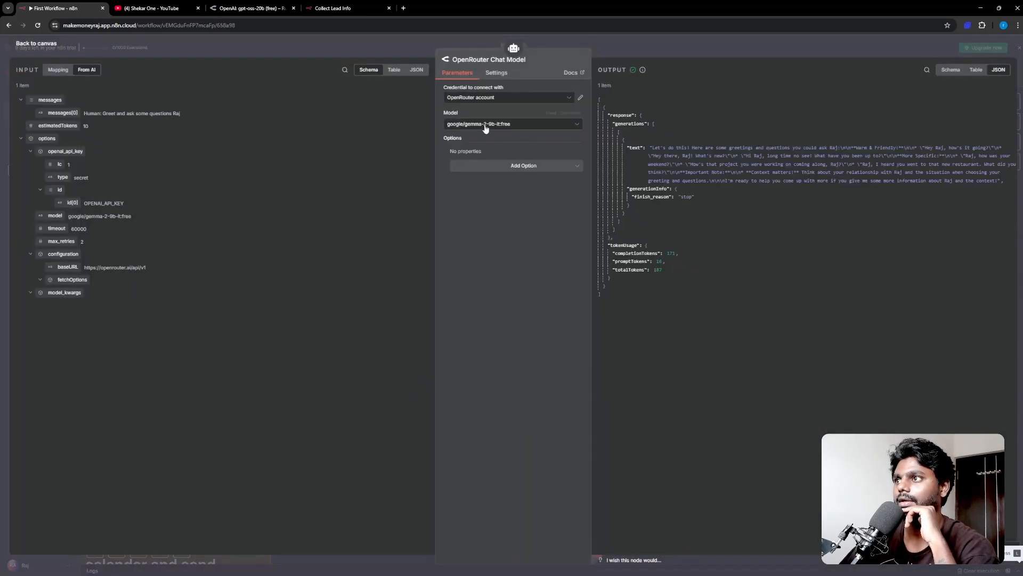
Browse the OpenRouter model list keeping google/gemma-2-9b-it:free, then switch to the YouTube channel page
{"action": "left_click", "coordinate": [513, 124]}
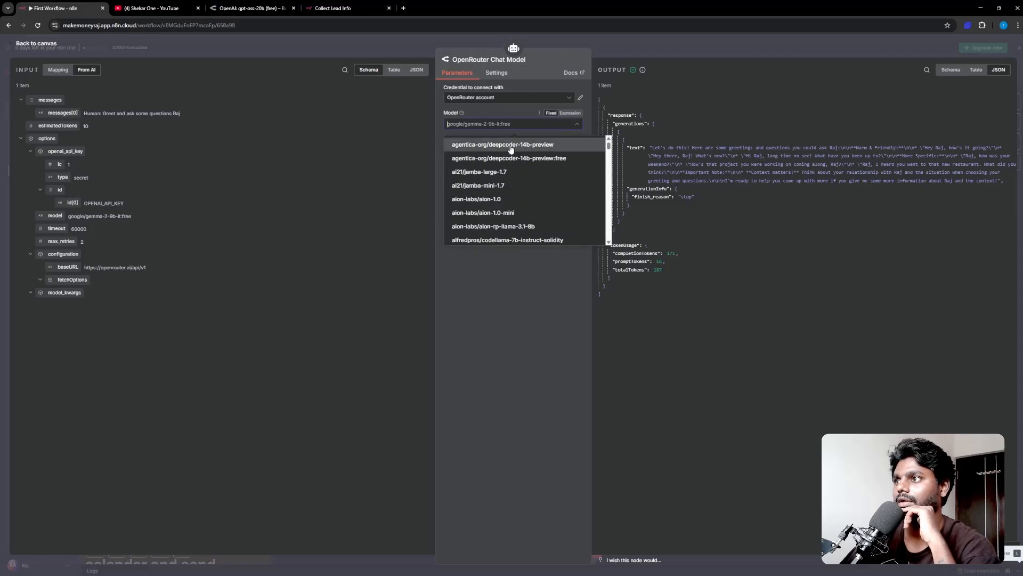
{"action": "mouse_move", "coordinate": [498, 198]}
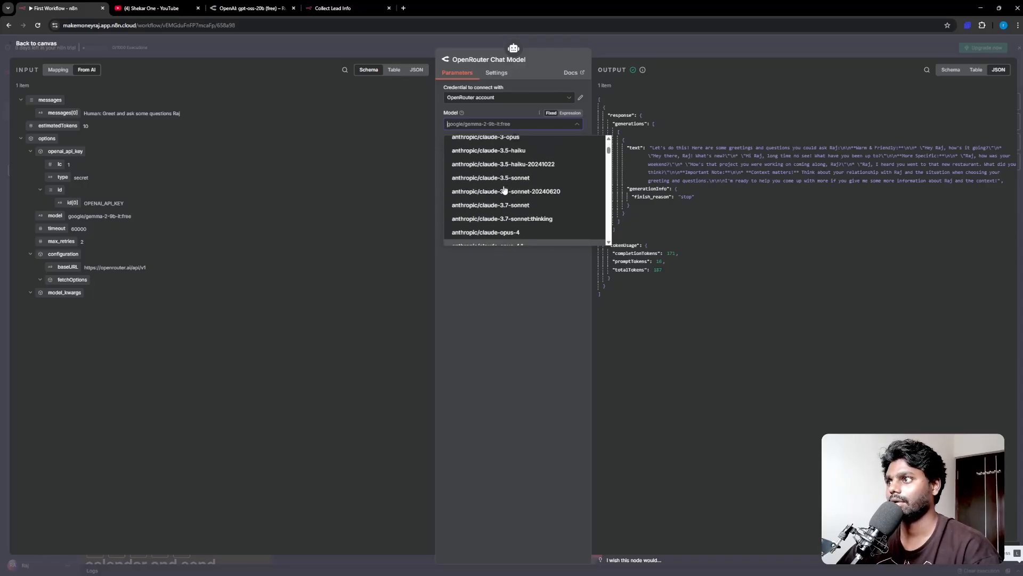
{"action": "scroll", "scroll_direction": "down", "scroll_amount": 3}
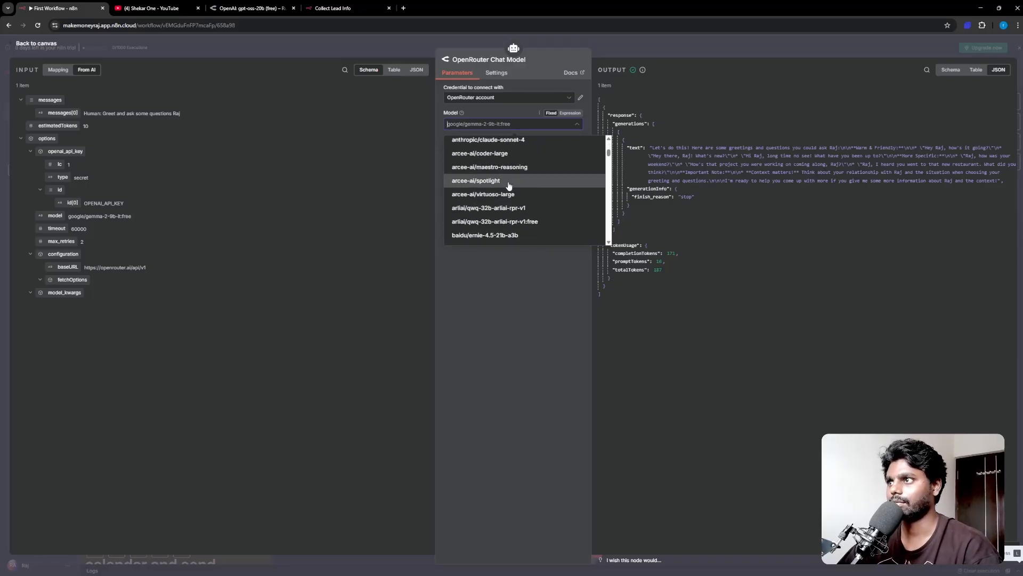
{"action": "scroll", "scroll_direction": "down", "scroll_amount": 3}
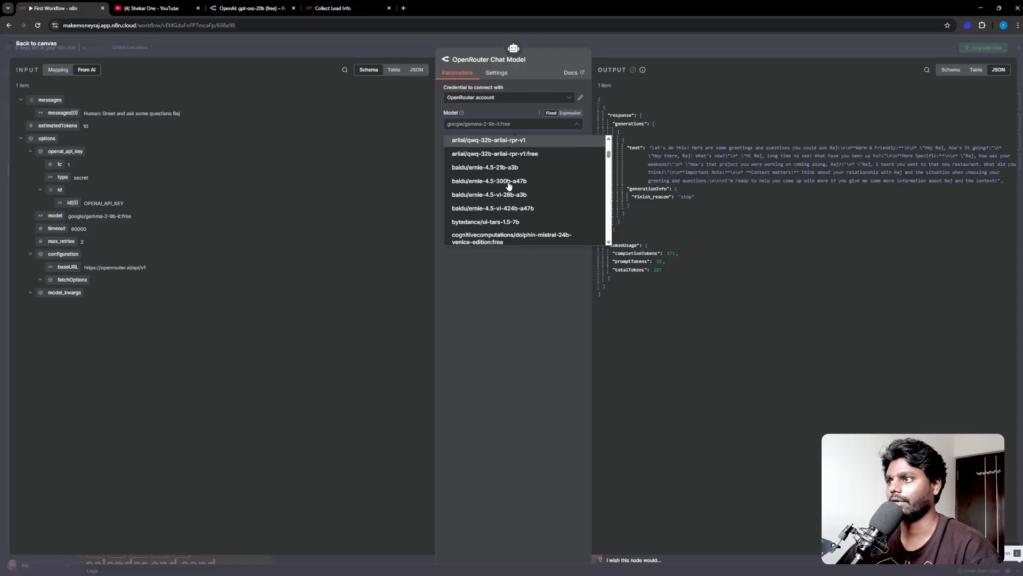
{"action": "scroll", "scroll_direction": "down", "scroll_amount": 3}
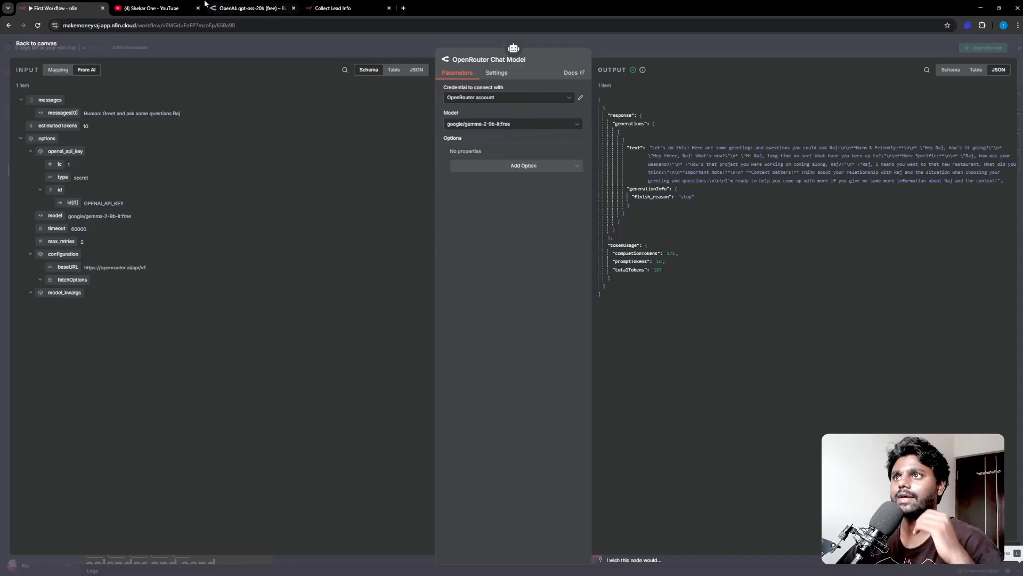
{"action": "left_click", "coordinate": [153, 7]}
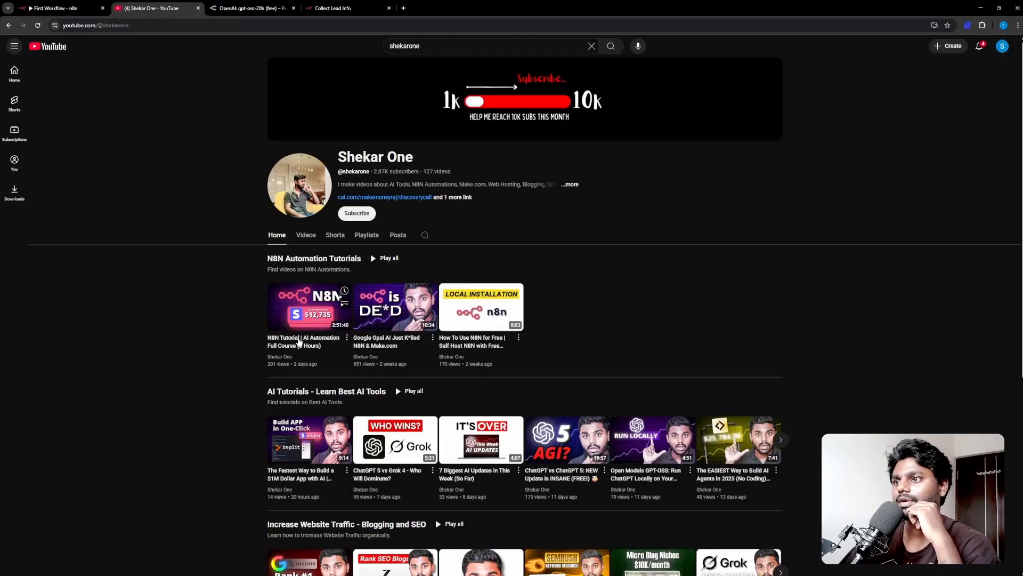
{"action": "mouse_move", "coordinate": [238, 321]}
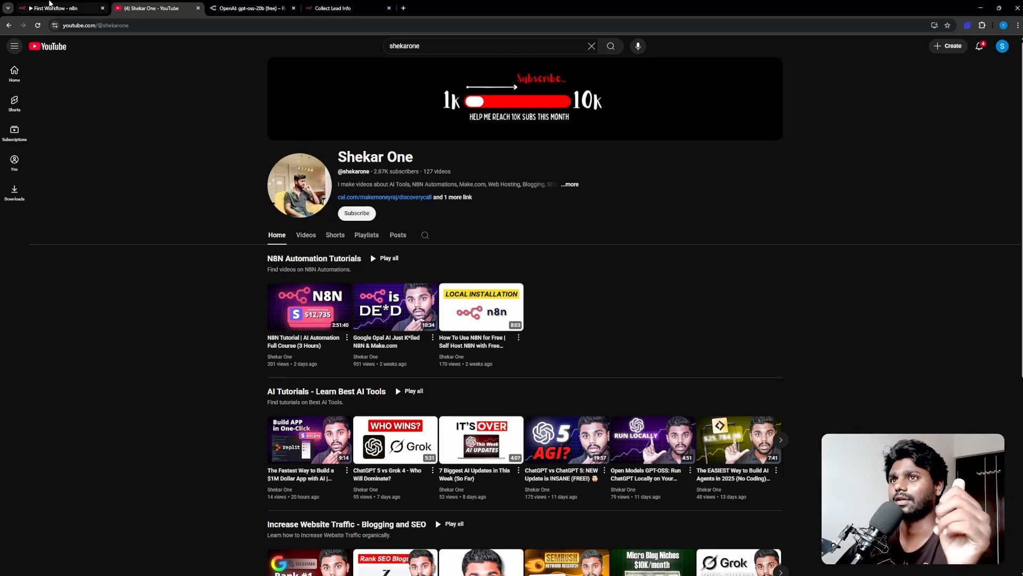
Switch between the YouTube channel tab and n8n, ending on the First Workflow canvas
{"action": "left_click", "coordinate": [58, 8]}
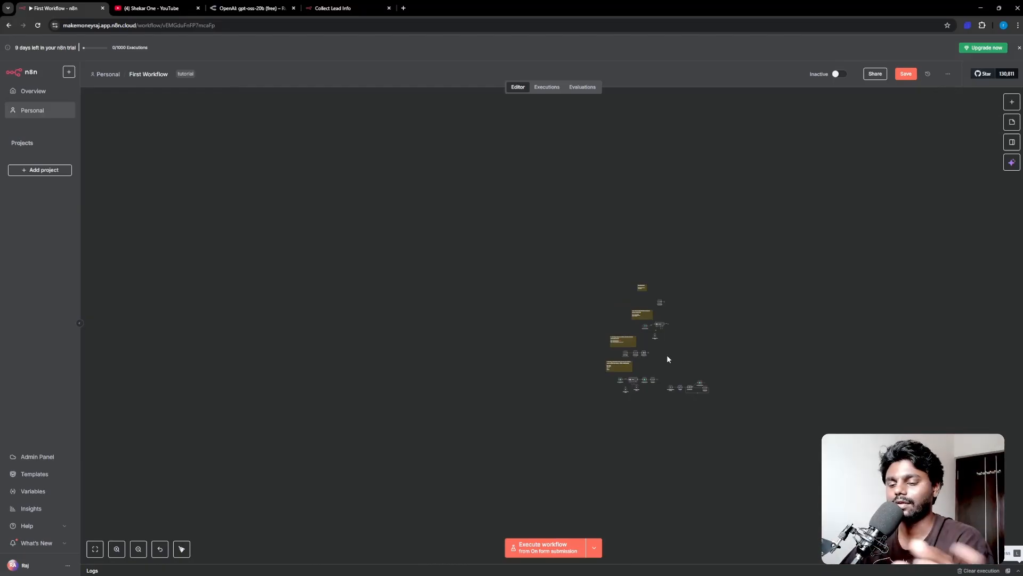
{"action": "mouse_move", "coordinate": [656, 363]}
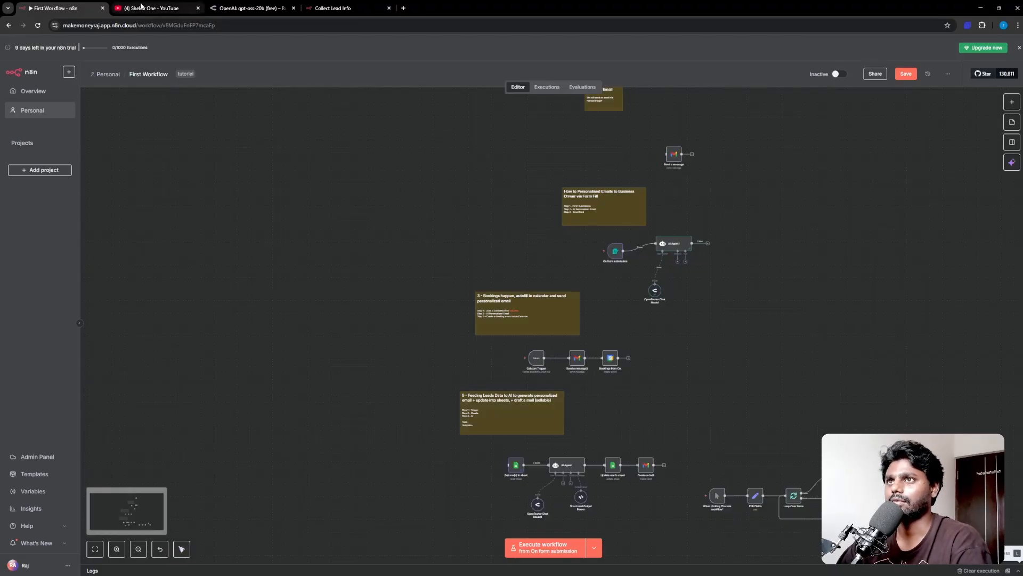
{"action": "left_click", "coordinate": [155, 8]}
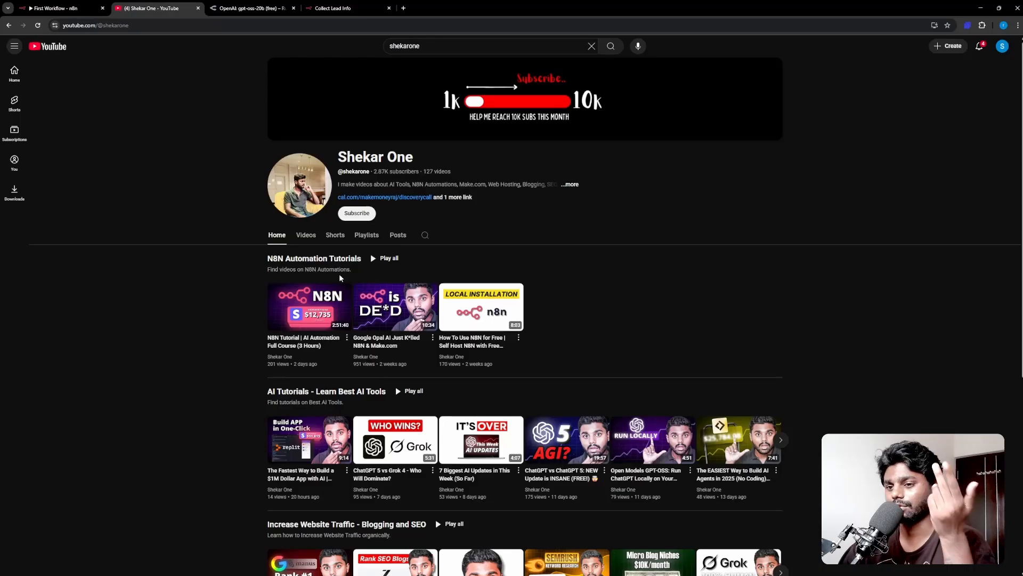
{"action": "mouse_move", "coordinate": [198, 199]}
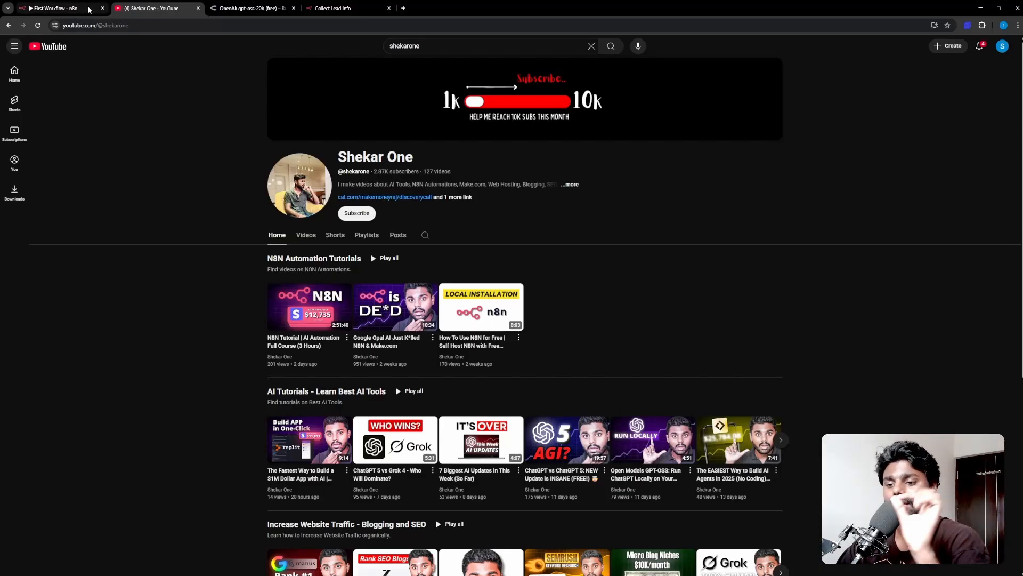
{"action": "mouse_move", "coordinate": [59, 8]}
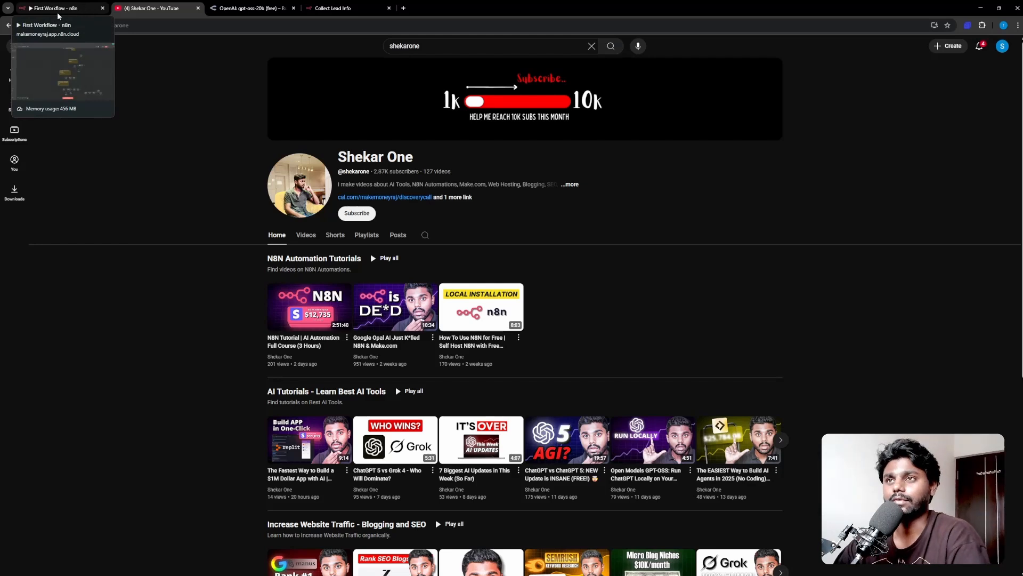
{"action": "left_click", "coordinate": [58, 7]}
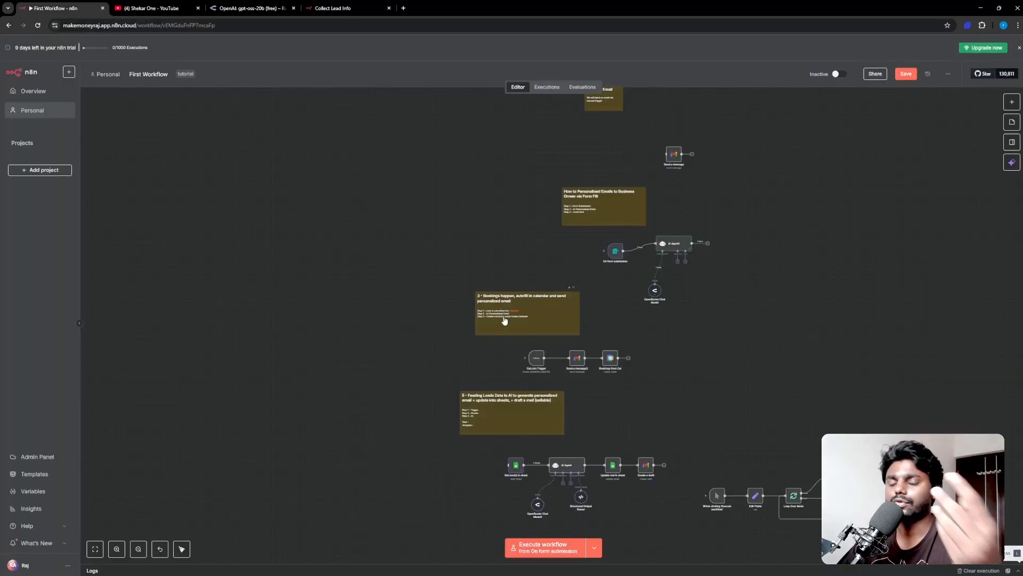
{"action": "mouse_move", "coordinate": [449, 298]}
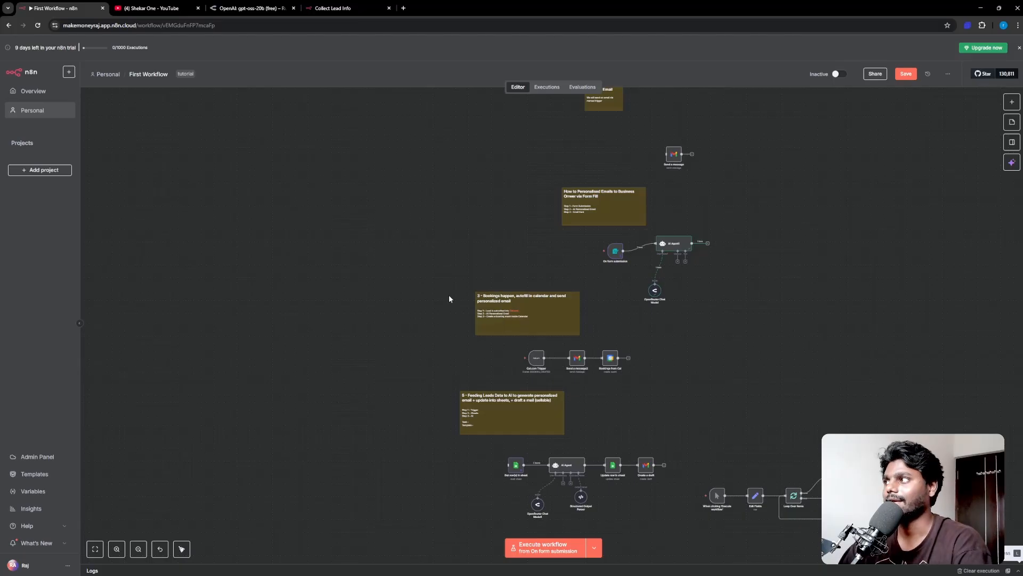